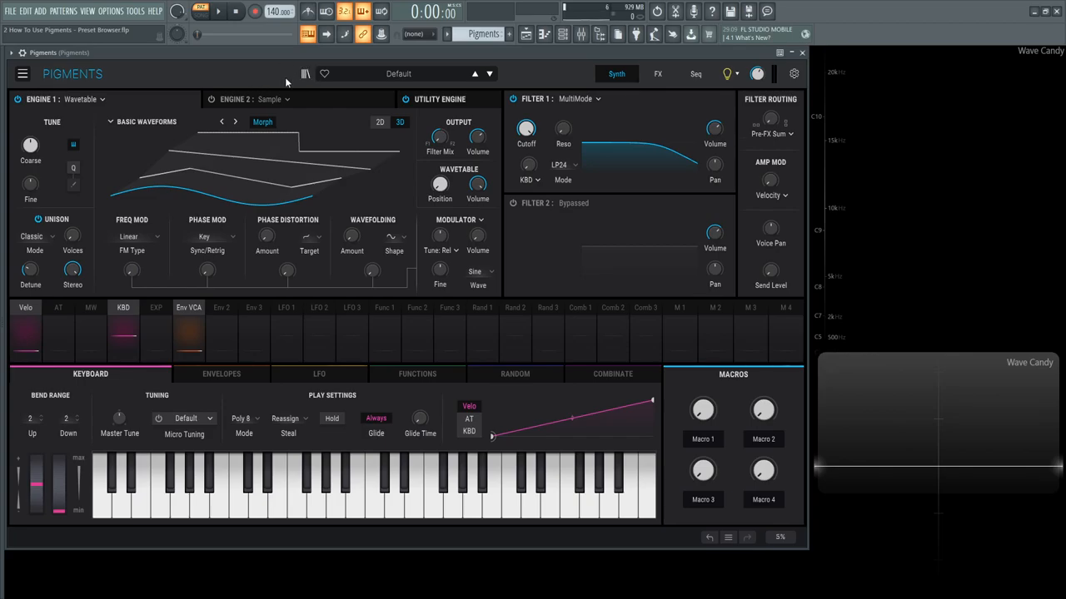
Step: Open the Explore preset browser listing 1398 presets and activate the empty search field
left_click(305, 74)
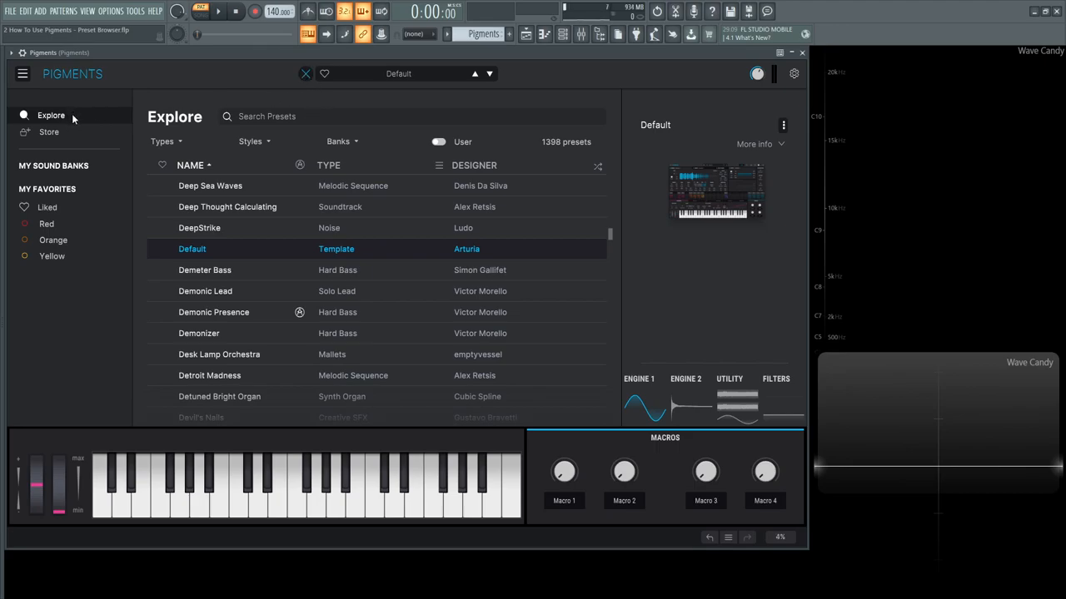
mouse_move(115, 121)
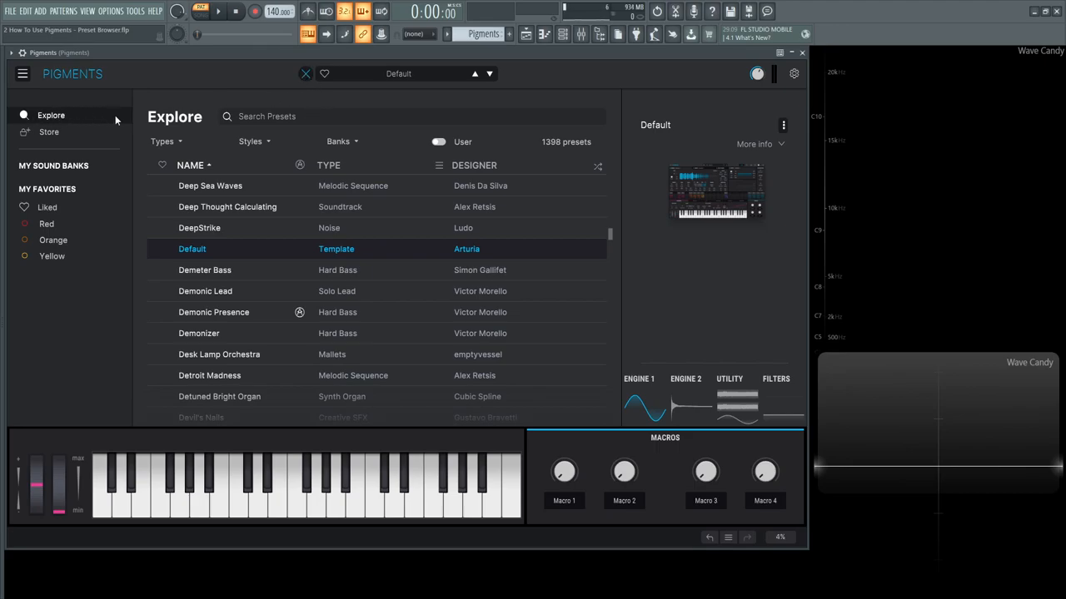
mouse_move(281, 117)
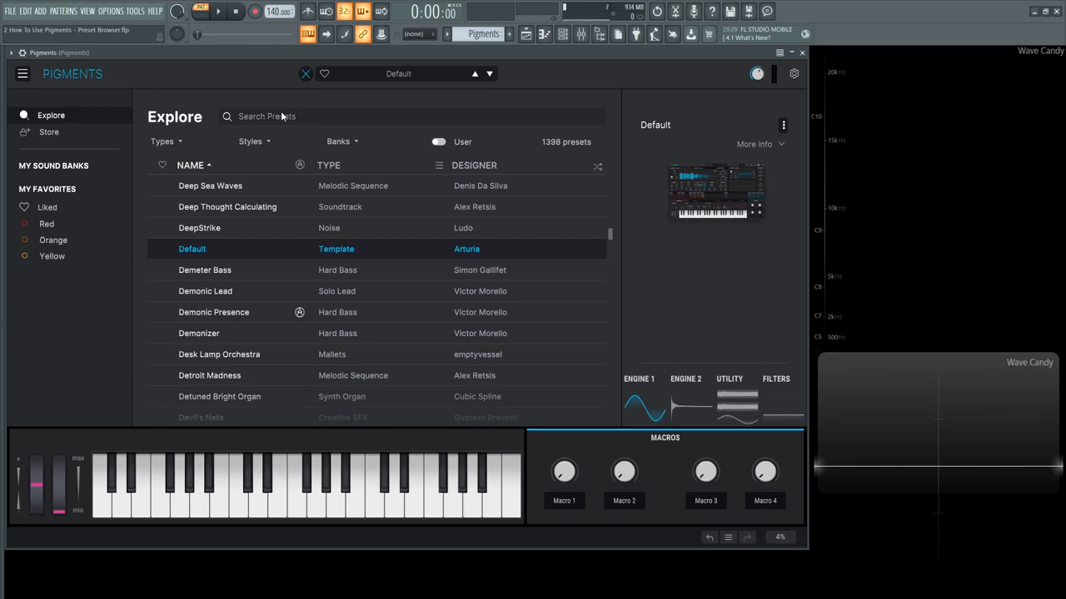
mouse_move(305, 122)
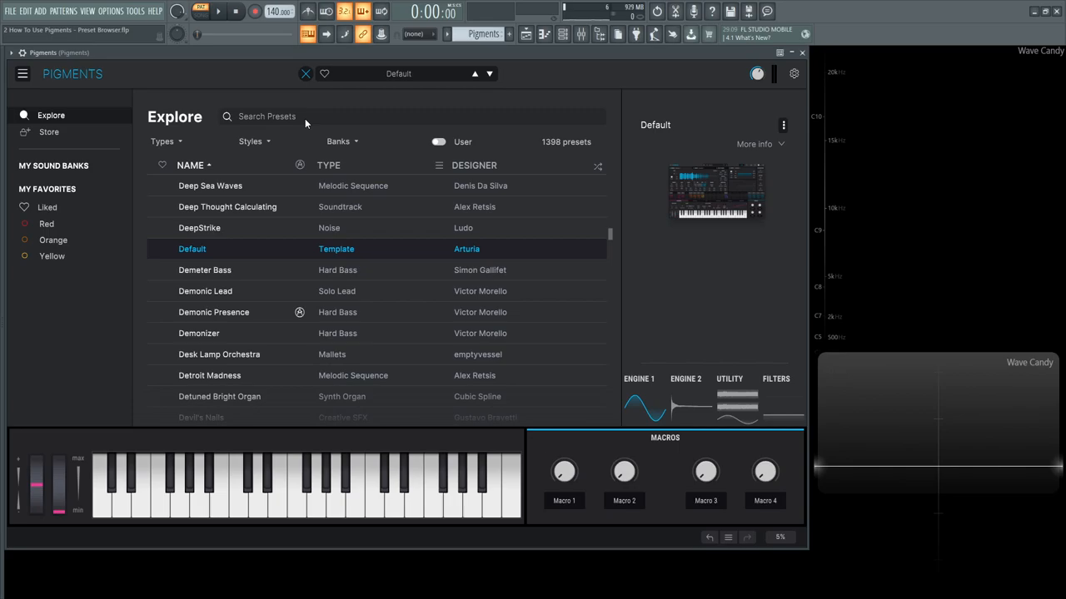
left_click(267, 115)
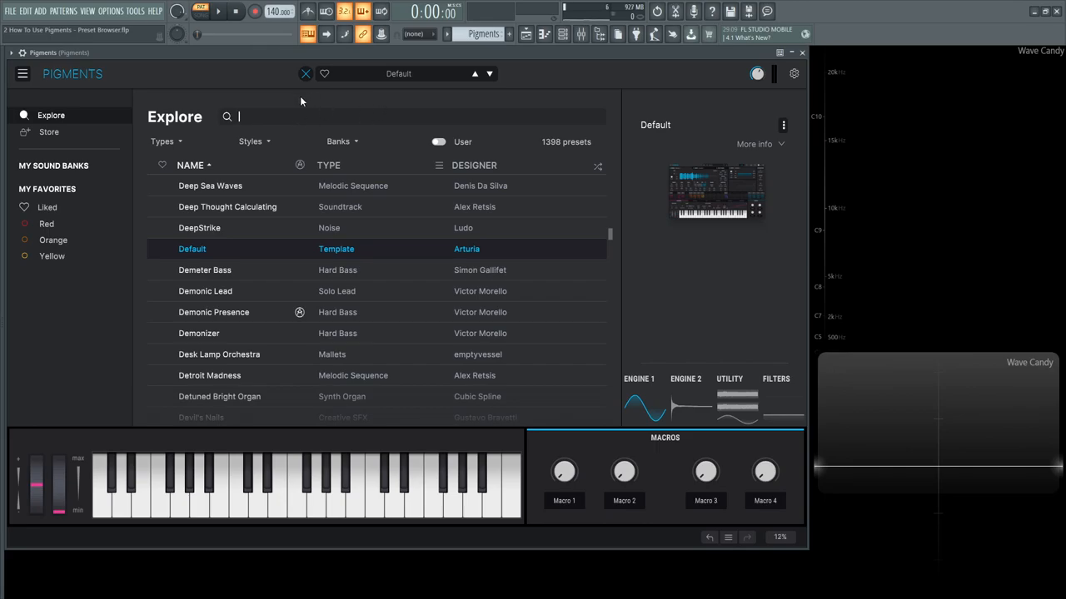
left_click(163, 140)
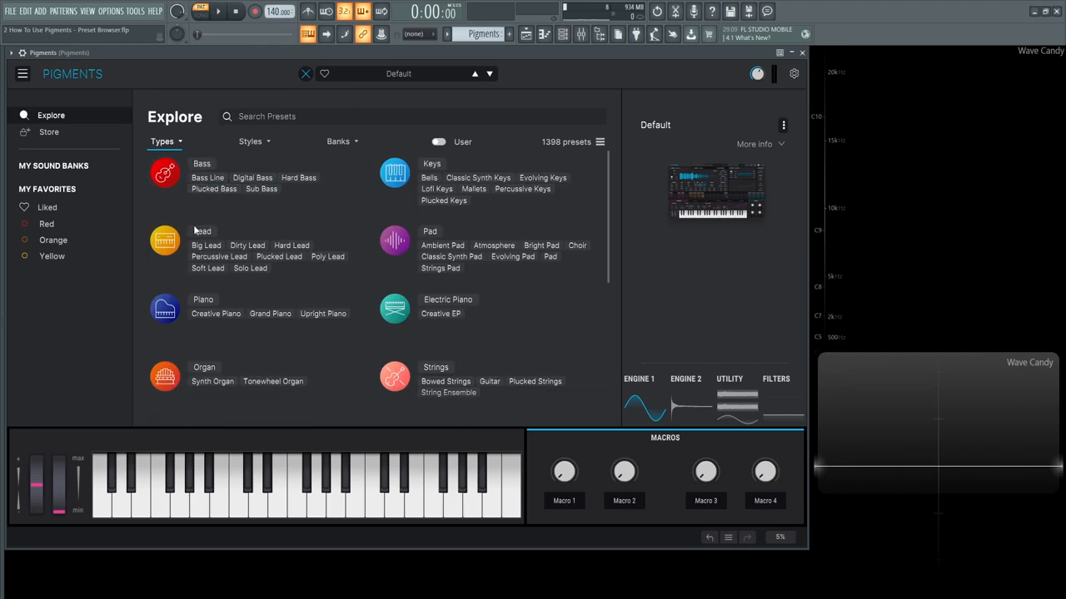
mouse_move(385, 215)
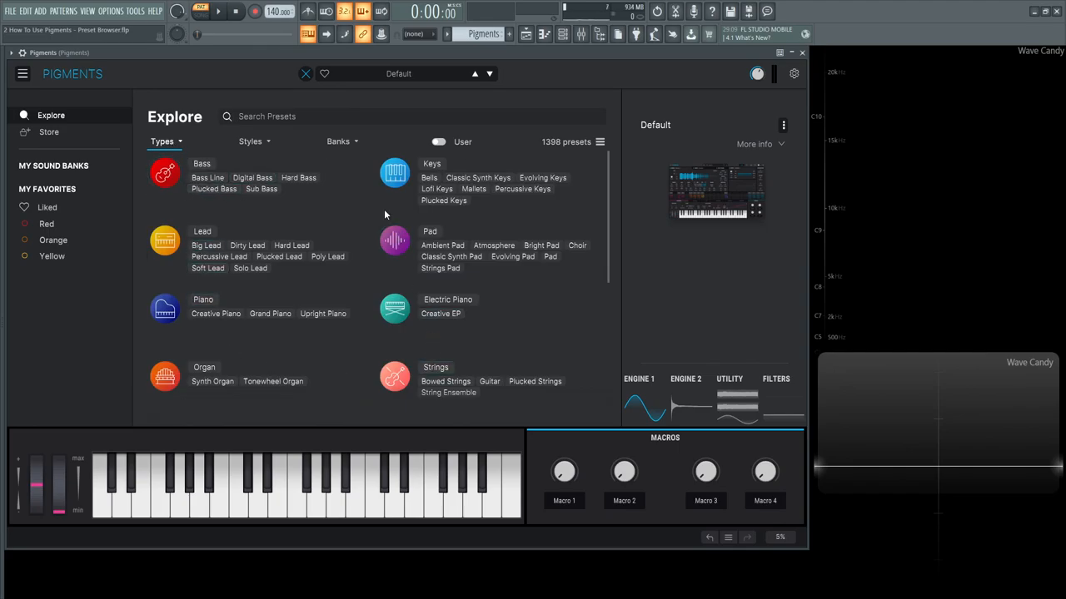
left_click(249, 141)
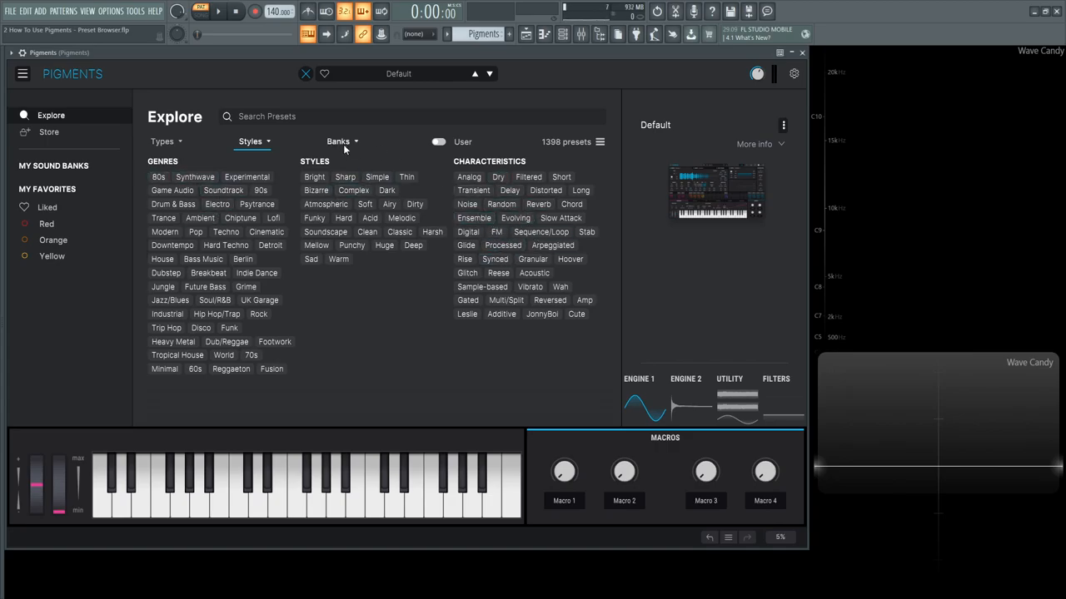
left_click(338, 140)
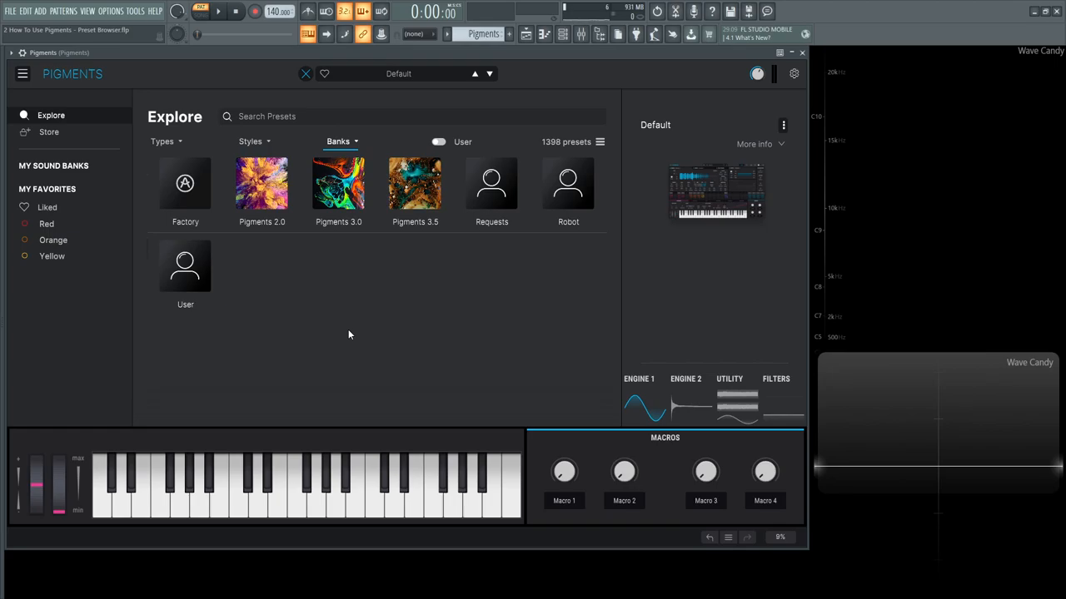
mouse_move(254, 234)
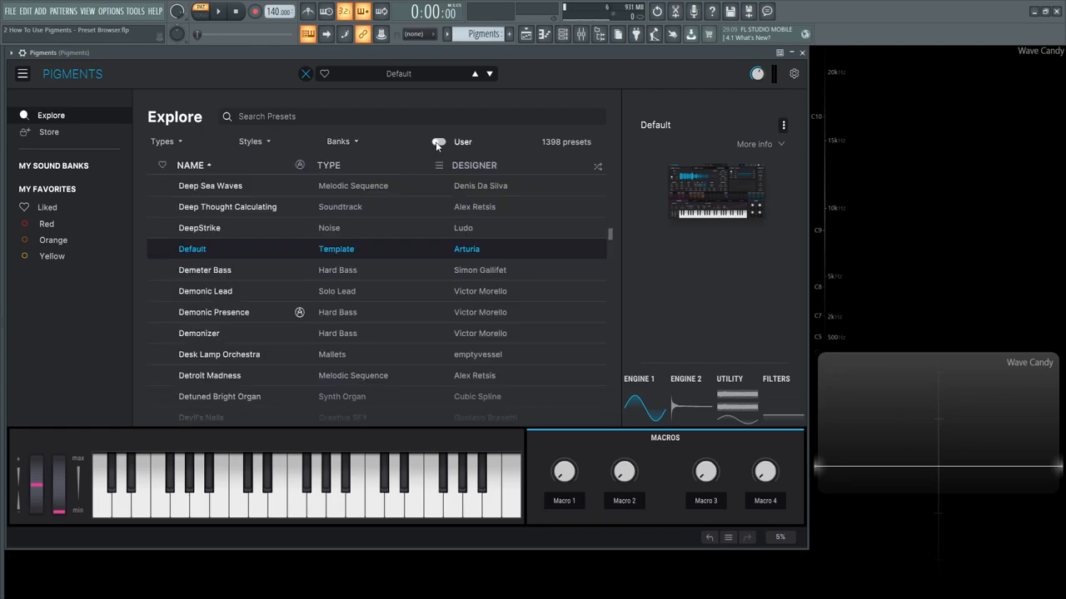
Step: Toggle the User filter on and off, then load Deep Chord from all 1398 presets
left_click(435, 142)
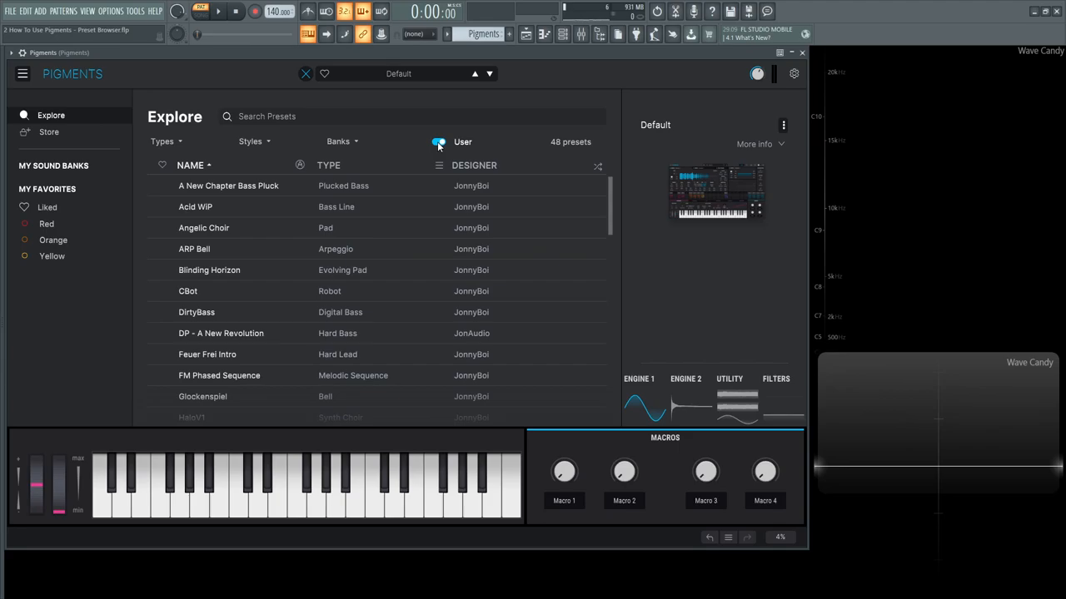
left_click(229, 186)
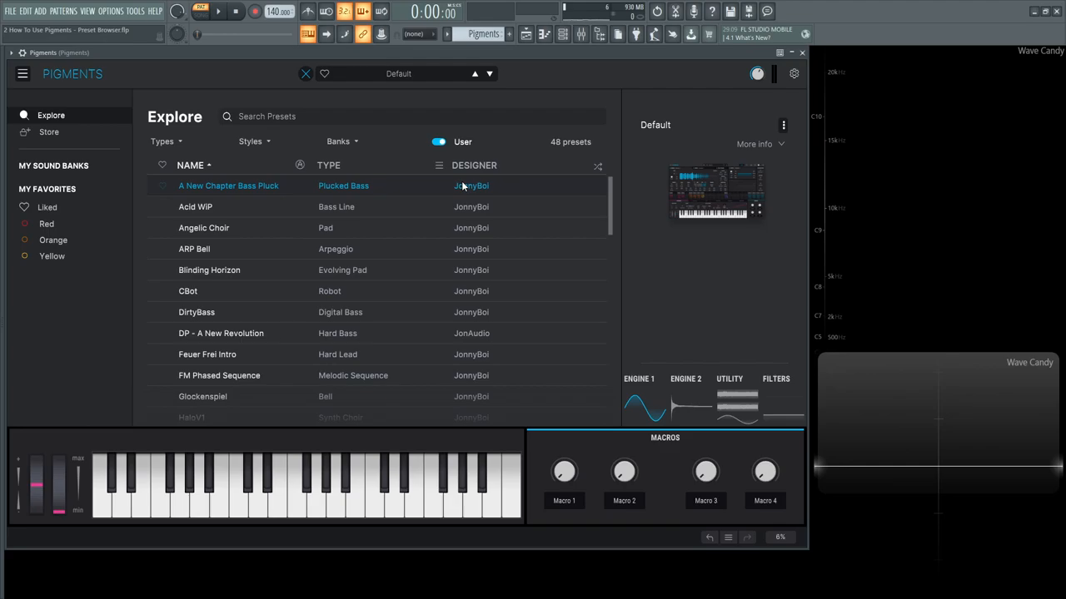
left_click(438, 141)
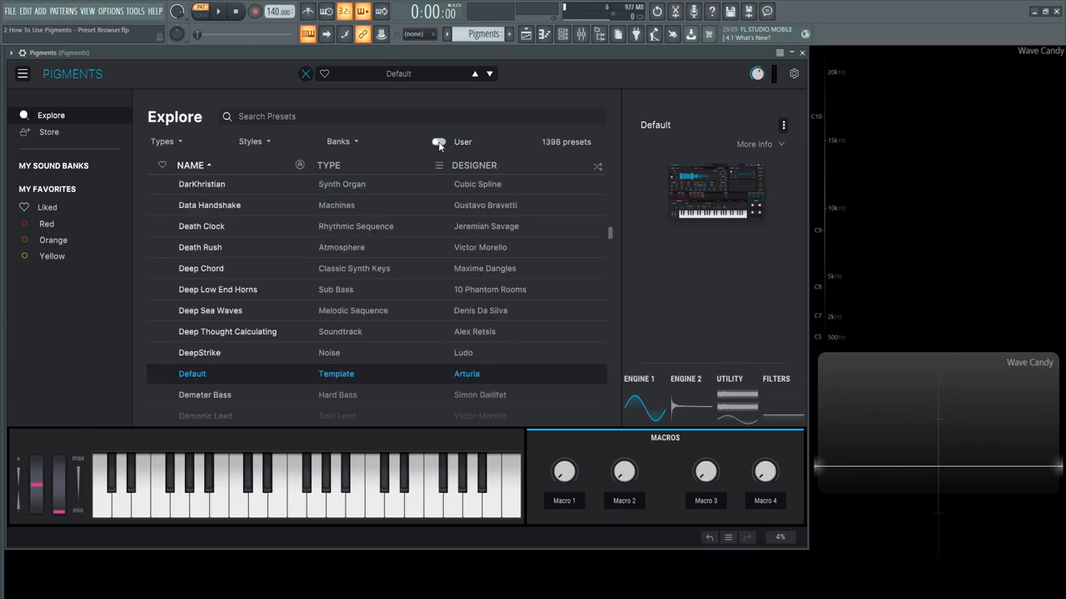
left_click(441, 142)
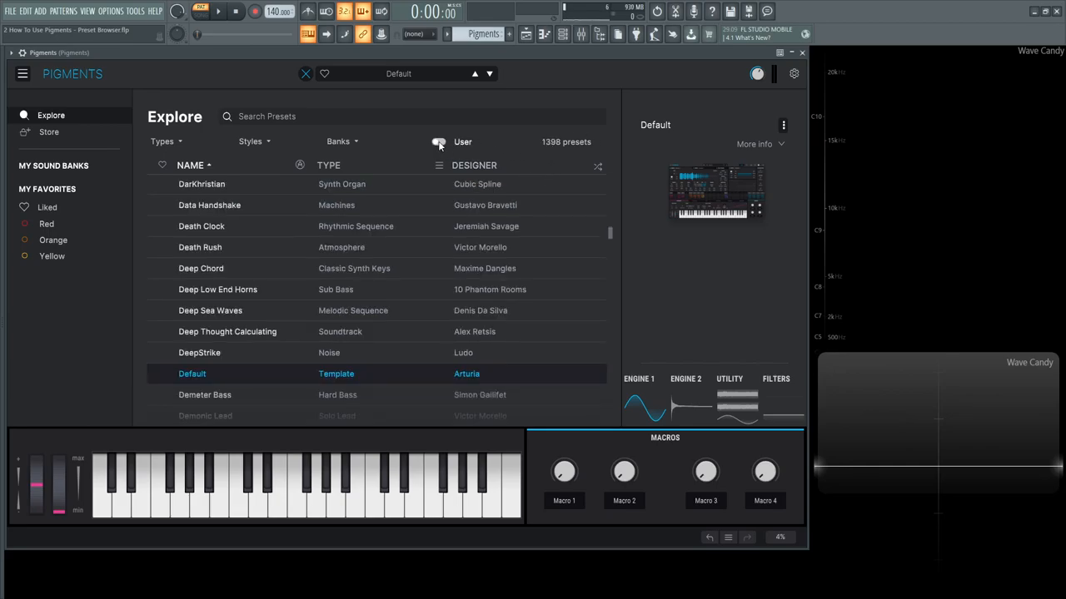
left_click(437, 141)
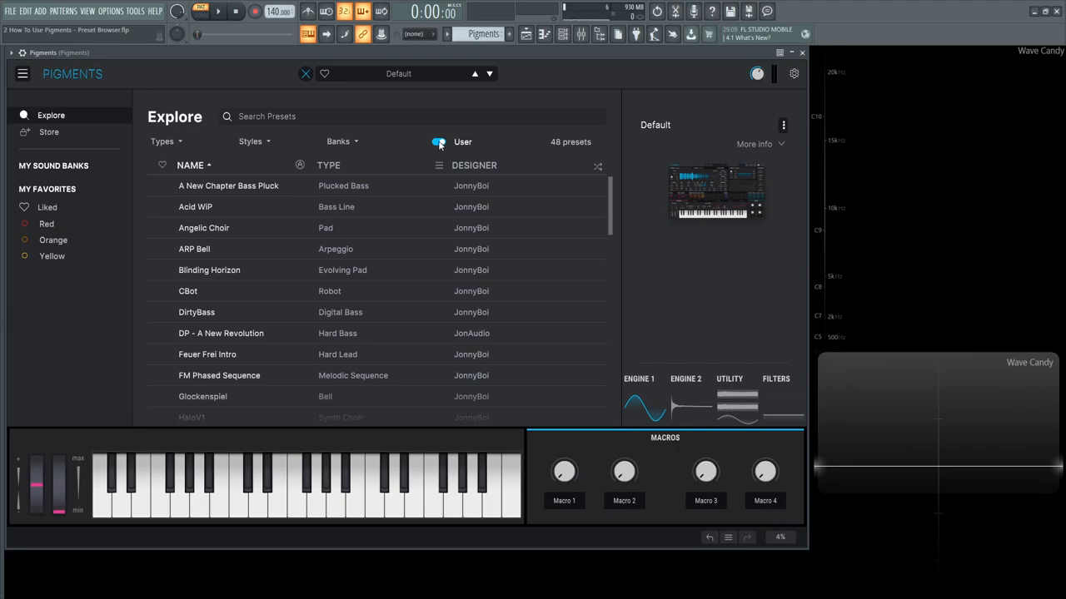
left_click(437, 141)
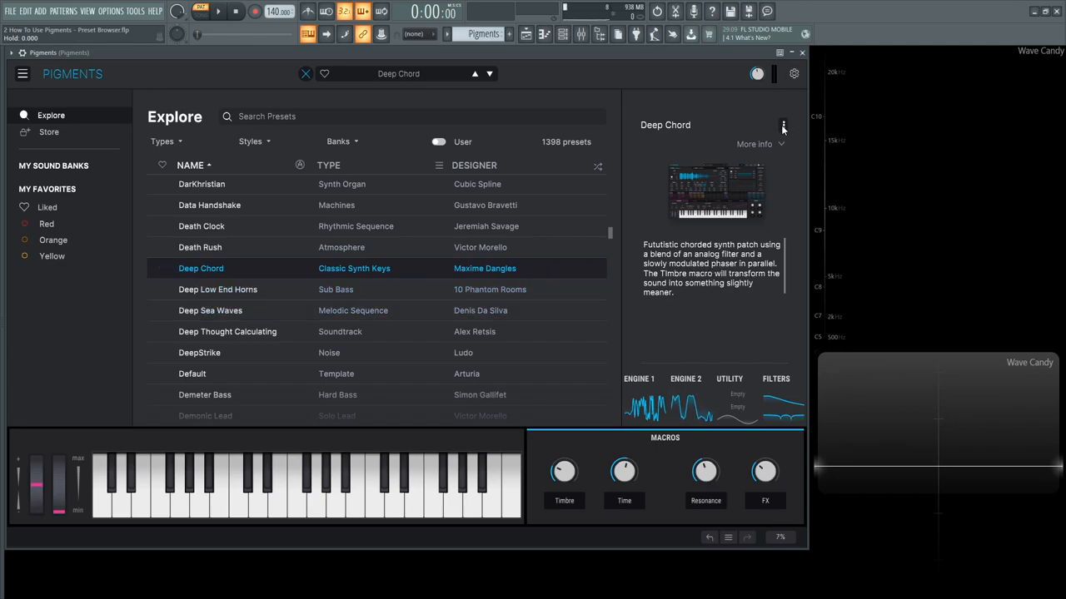
left_click(782, 124)
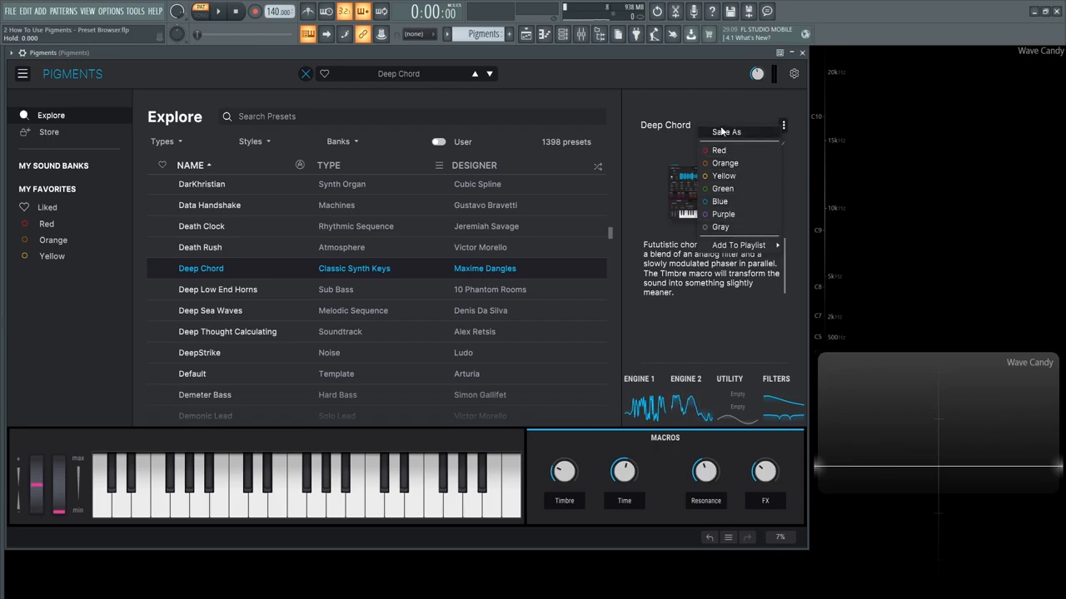
left_click(783, 125)
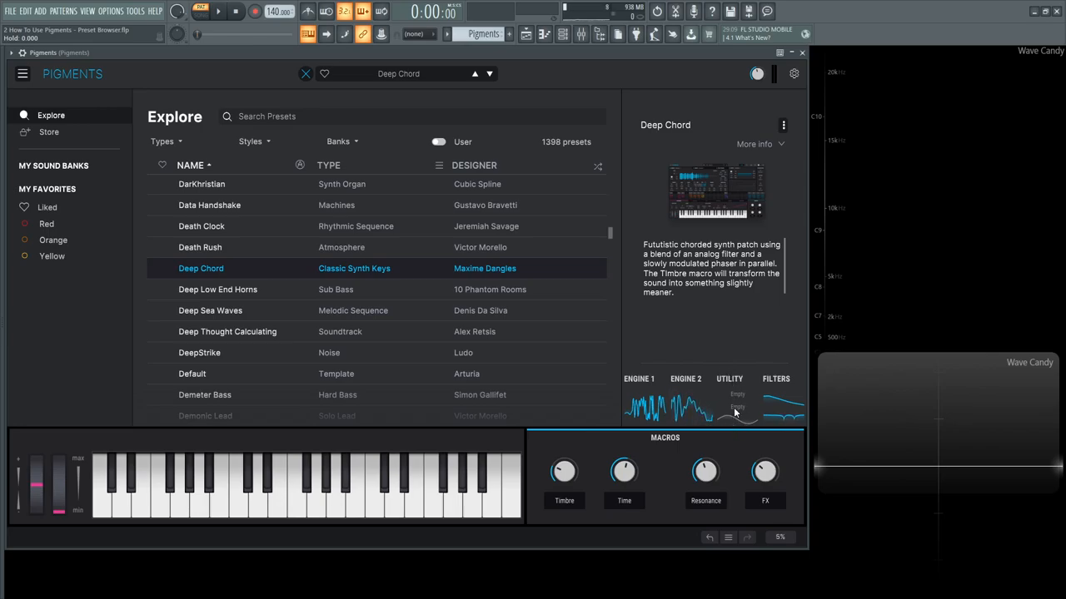
mouse_move(449, 284)
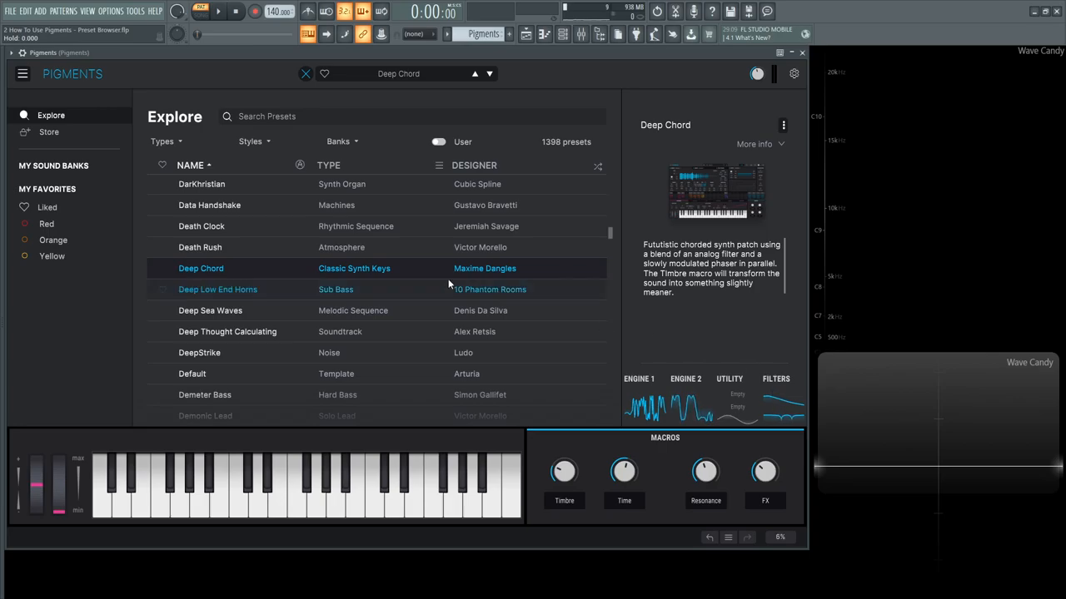
Step: Load Deep Sea Waves and expand its info: designer Denis Da Silva, Melodic Sequence, Factory bank
left_click(210, 311)
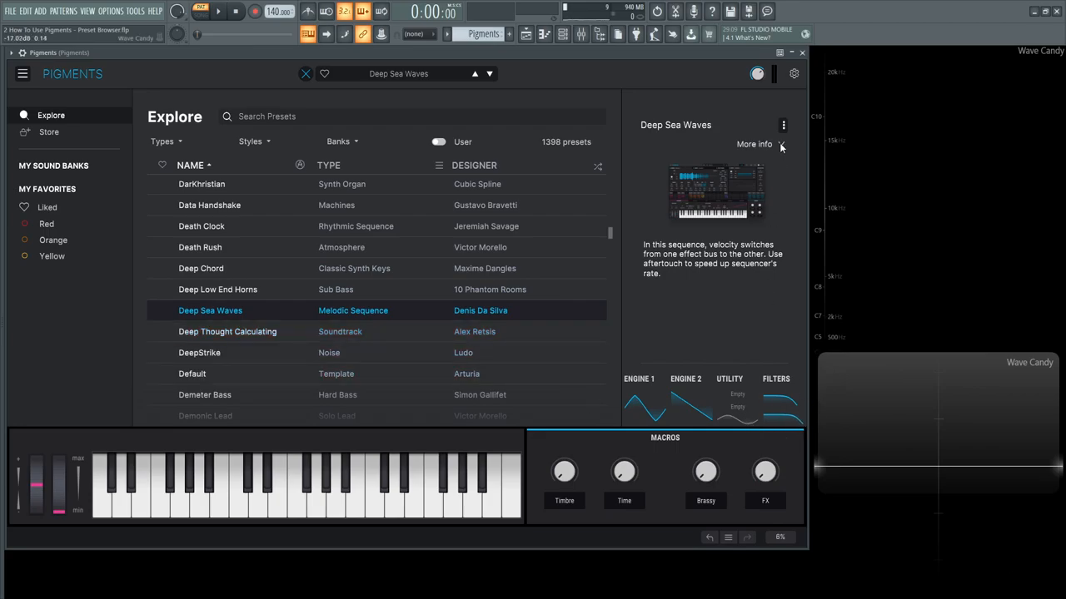
left_click(754, 144)
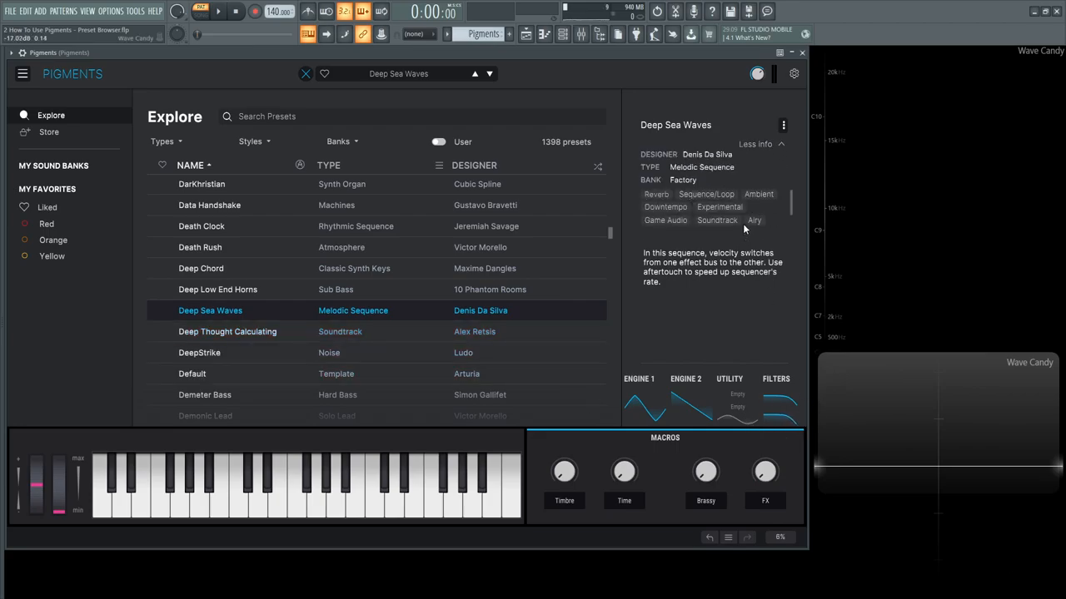
mouse_move(650, 367)
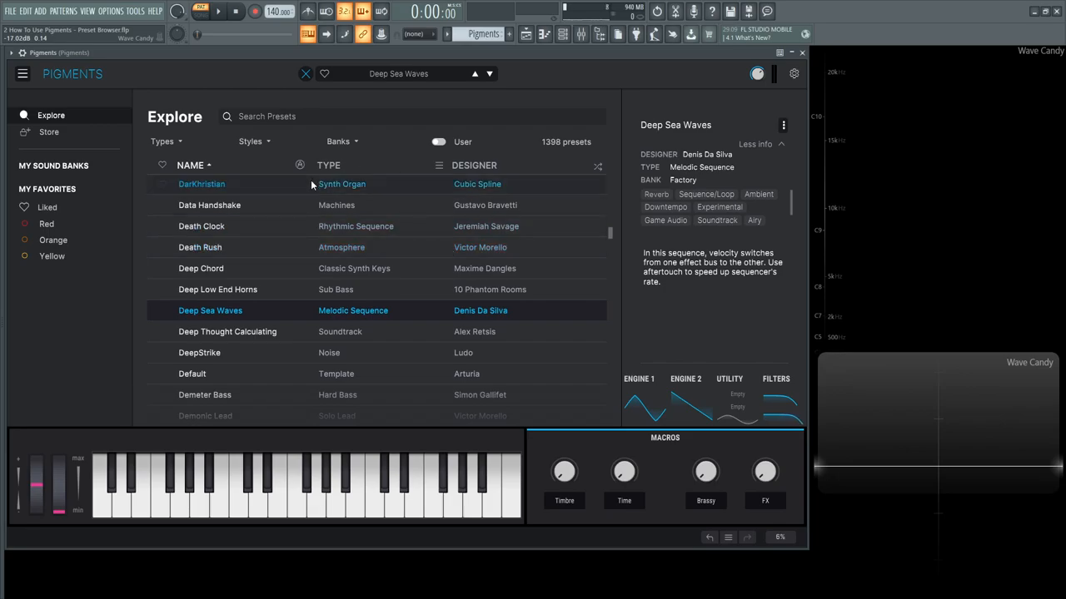
mouse_move(320, 247)
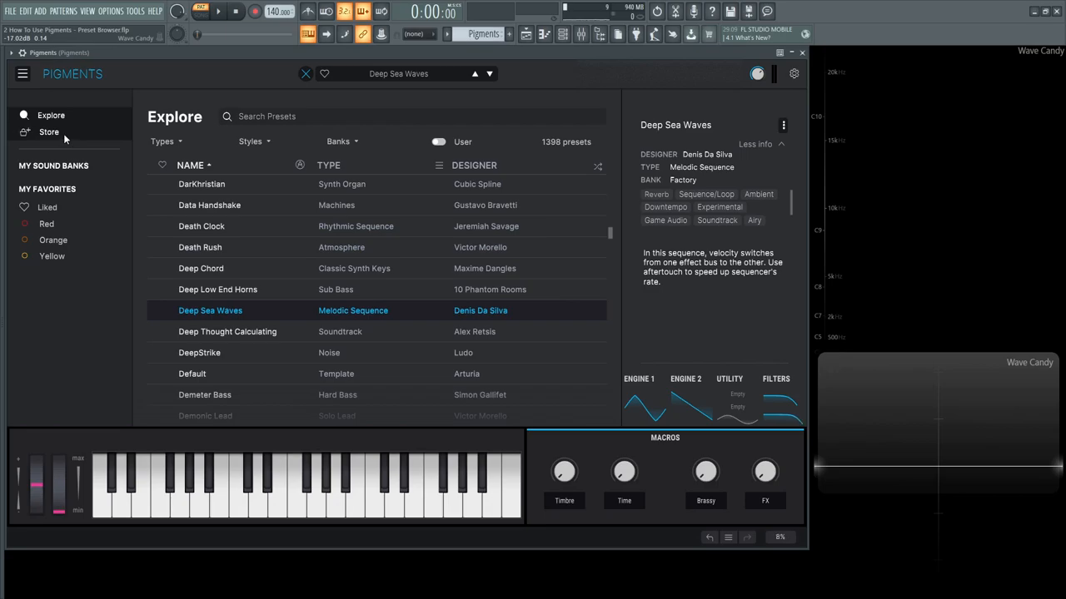
Step: View the Liked presets, then open the Sound Store showing banks like Indie Sunset
left_click(47, 206)
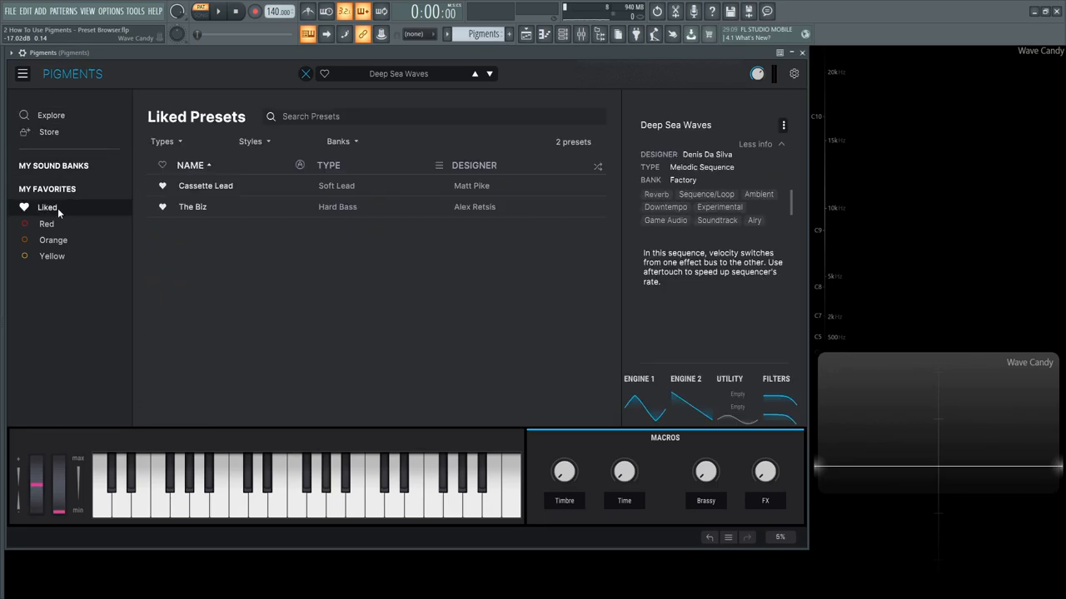
left_click(49, 131)
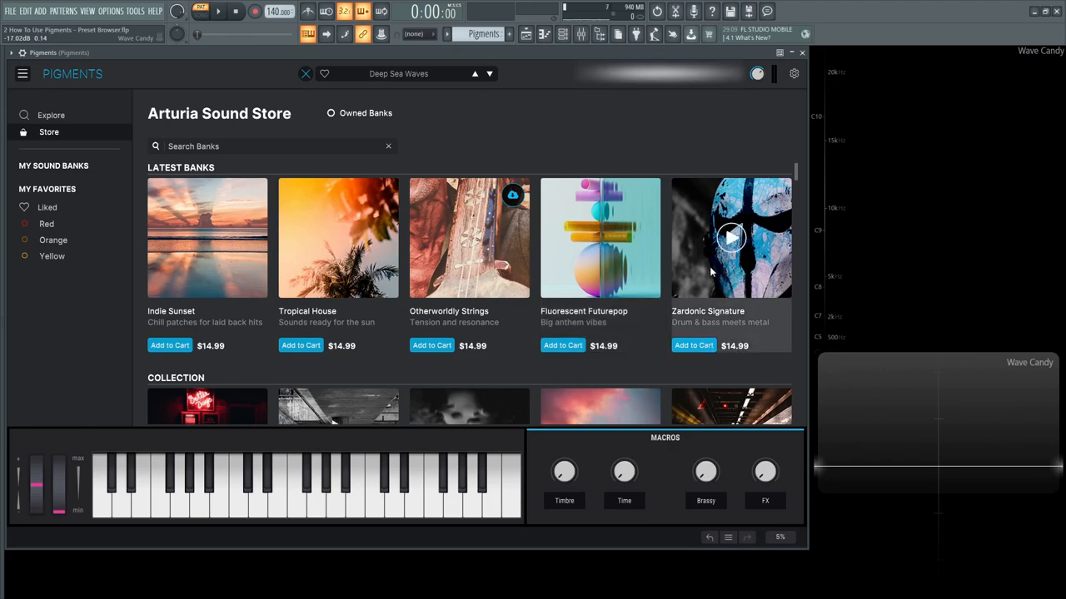
Step: Preview Zardonic Signature presets Cyberpunked, Faking Berlin, Mosquito Lead, ending on Pixel Damage
left_click(730, 237)
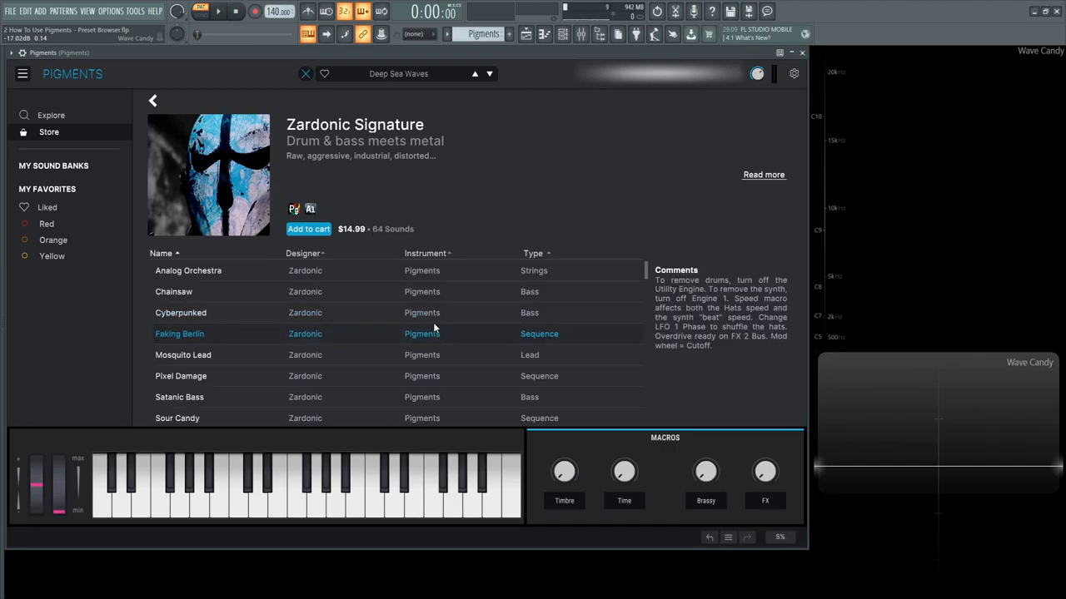
scroll("down", 3)
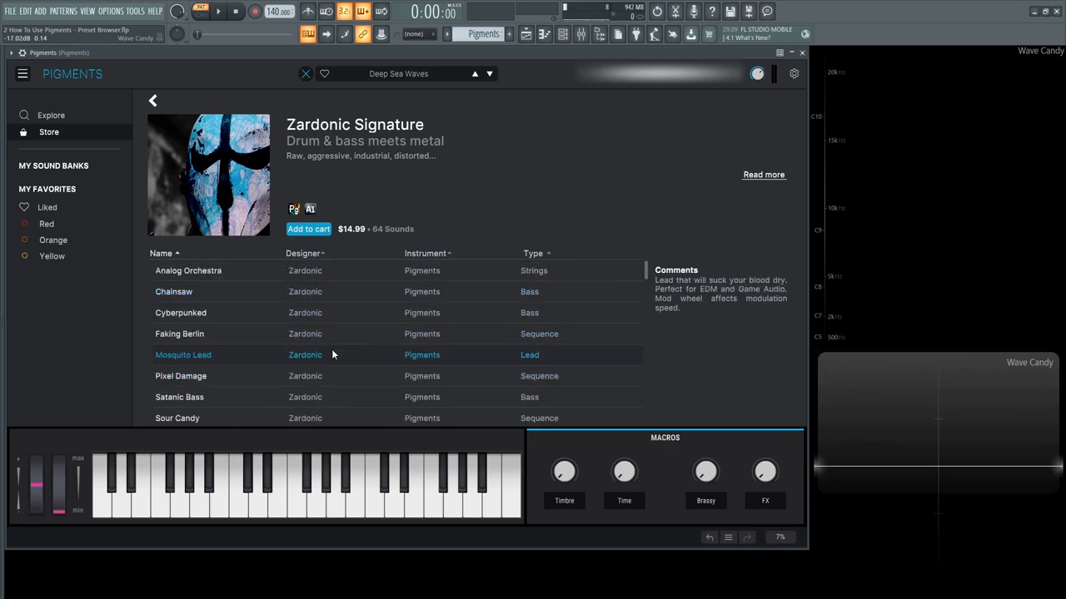
left_click(179, 334)
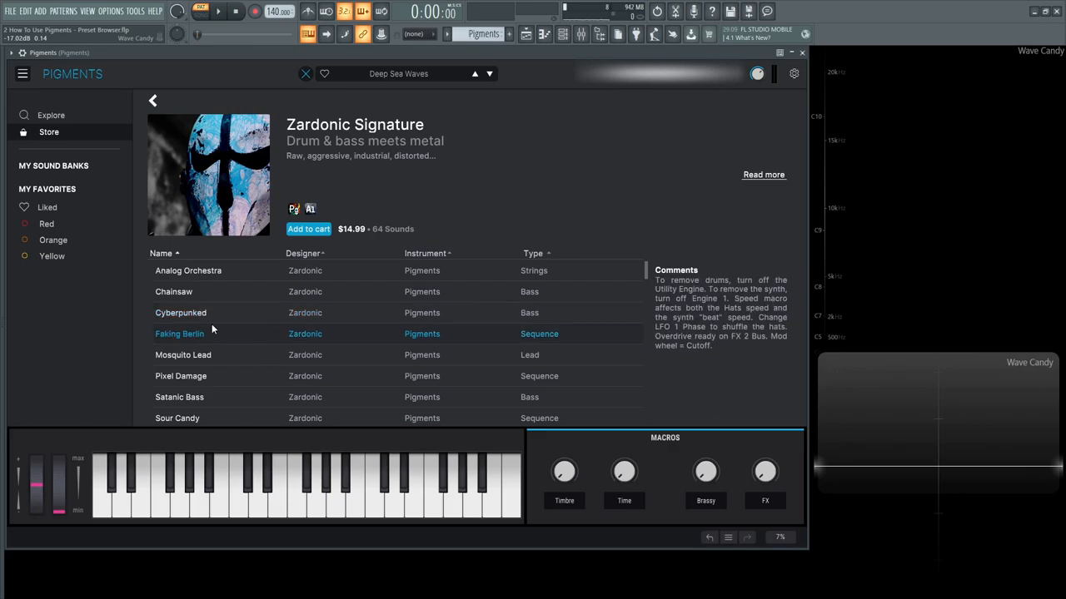
left_click(180, 313)
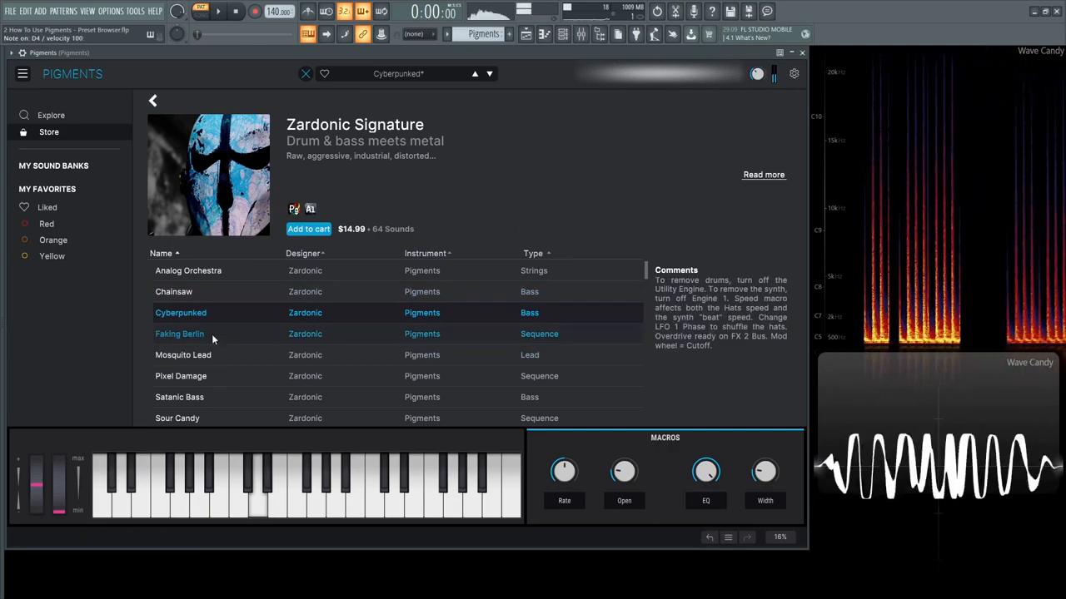
left_click(179, 334)
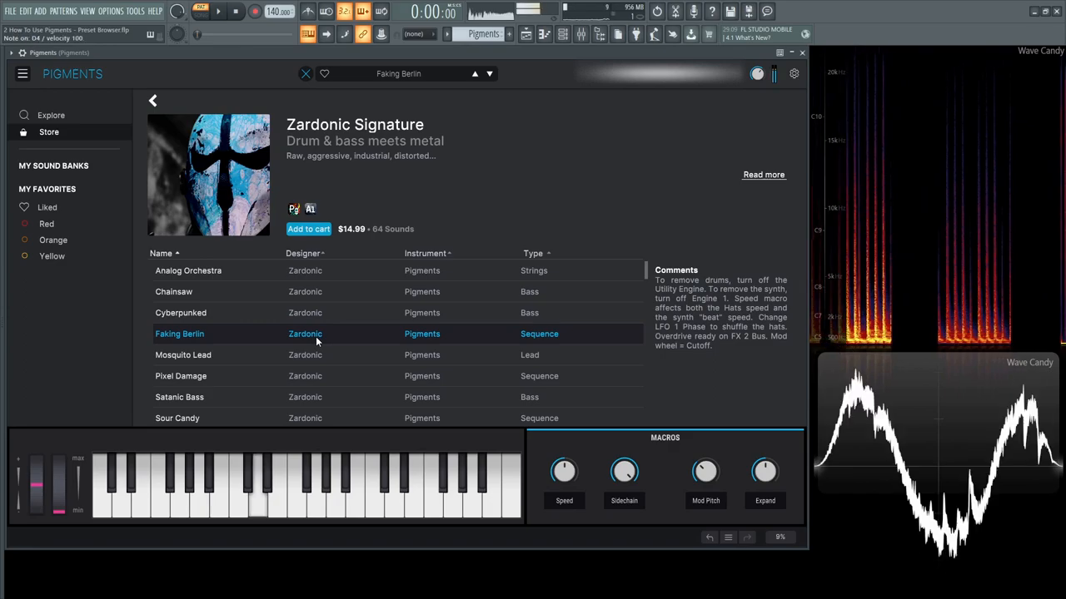
left_click(184, 355)
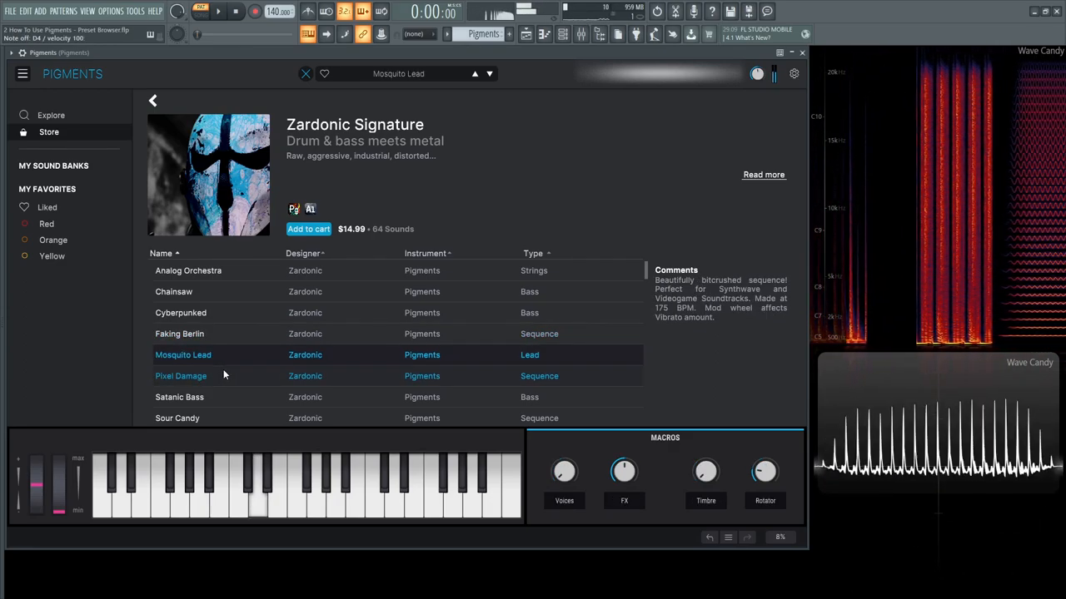
left_click(180, 375)
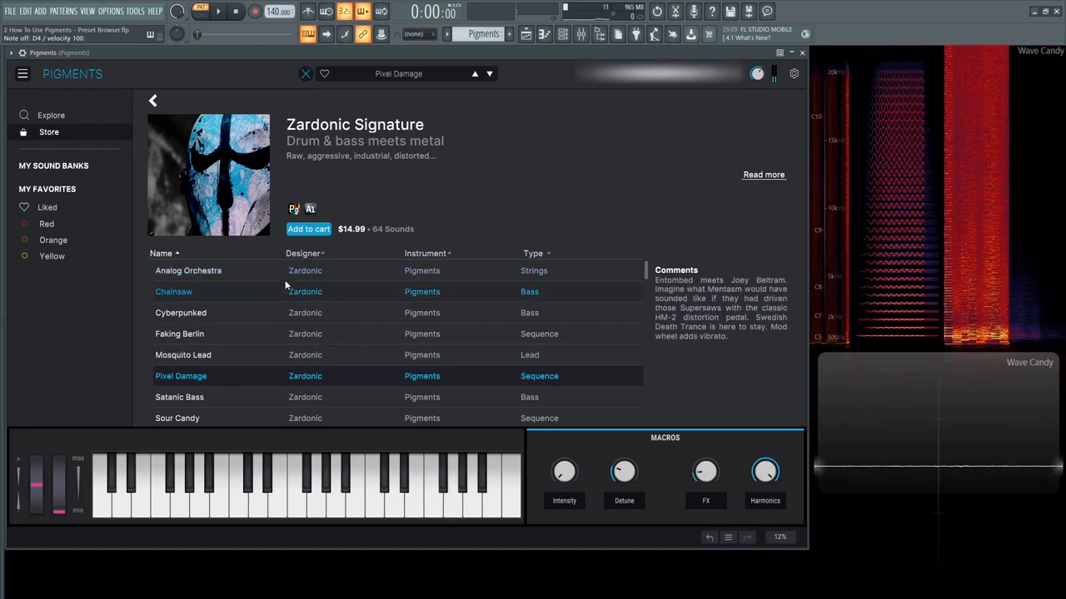
Step: Return to the Sound Store overview and scroll down to banks like Kintsugi Harmony
left_click(152, 100)
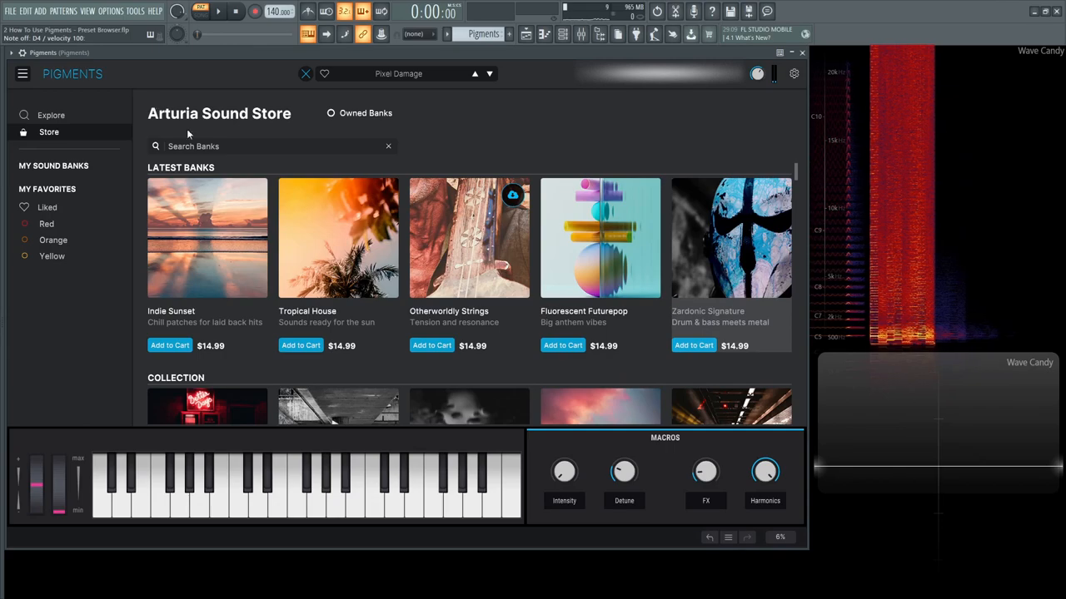
scroll("down", 3)
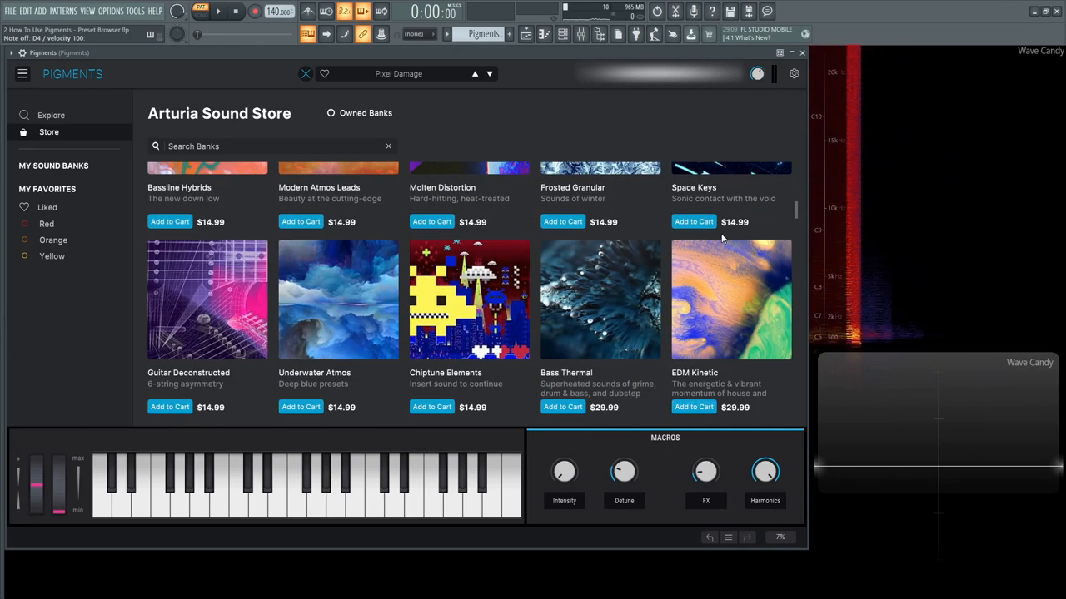
scroll("down", 3)
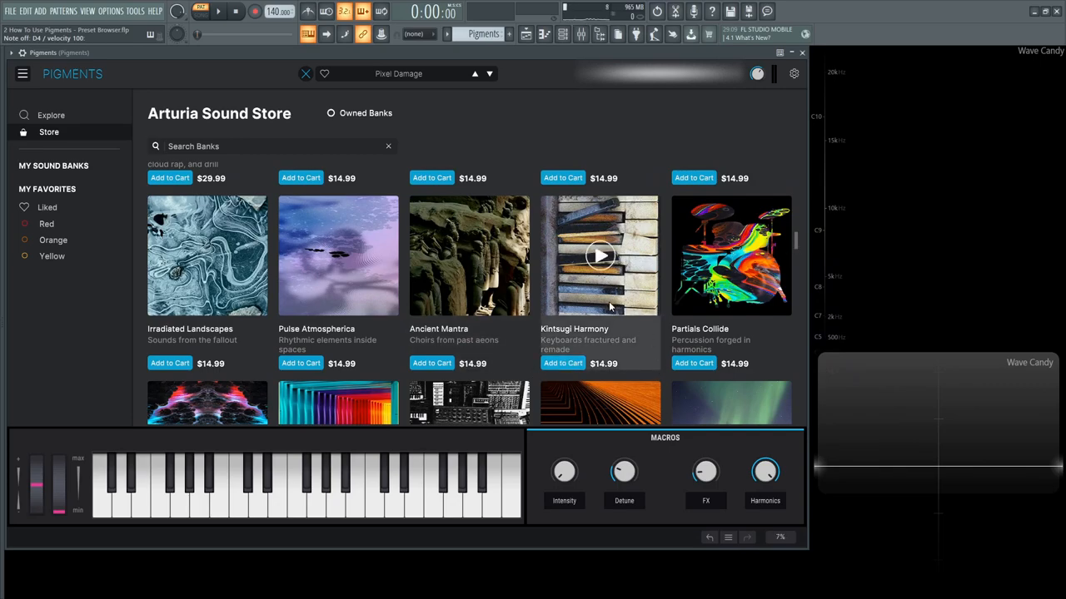
mouse_move(338, 254)
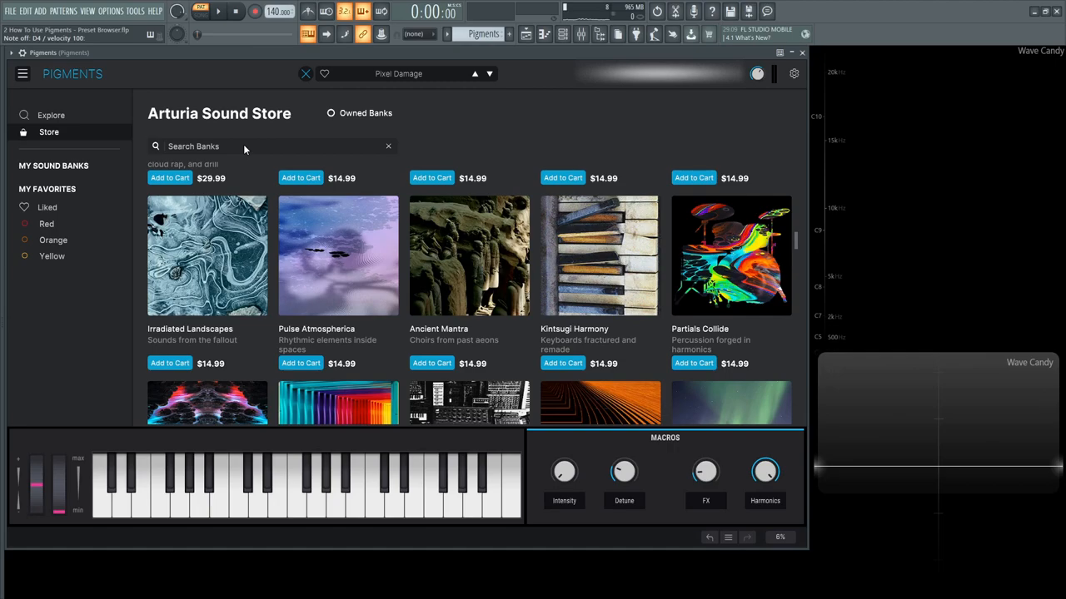
mouse_move(281, 184)
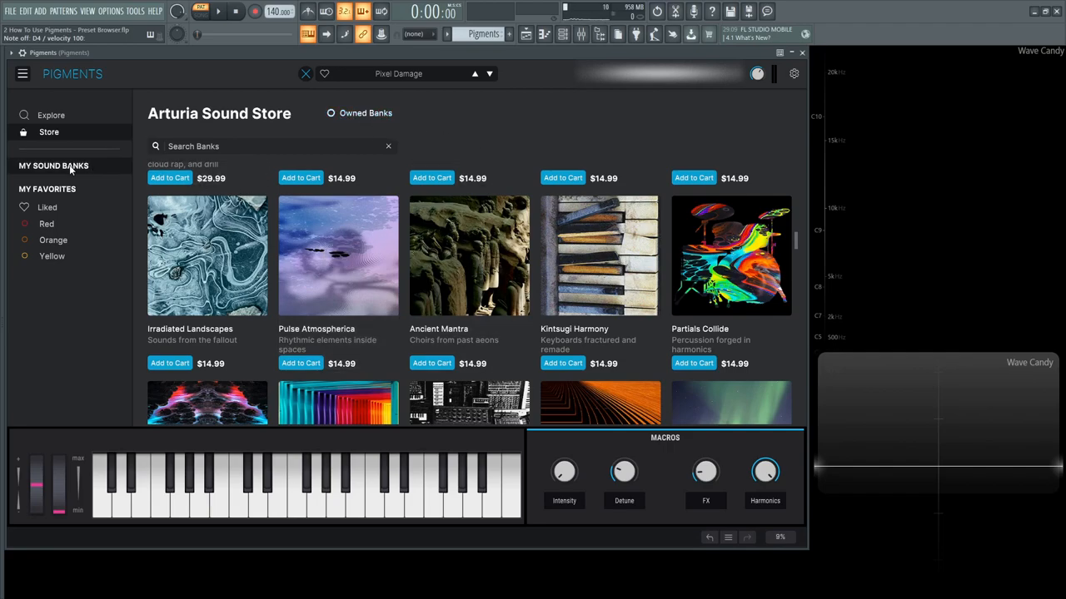
Step: Show My Sound Banks, glance at Explore, then return to the Factory-to-User bank list
left_click(53, 165)
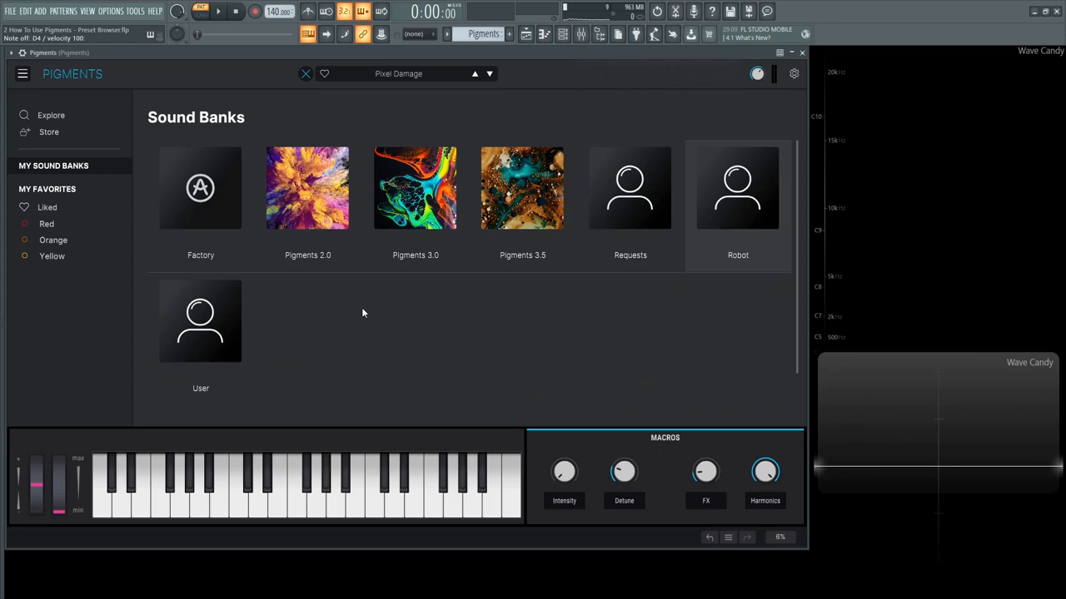
mouse_move(109, 142)
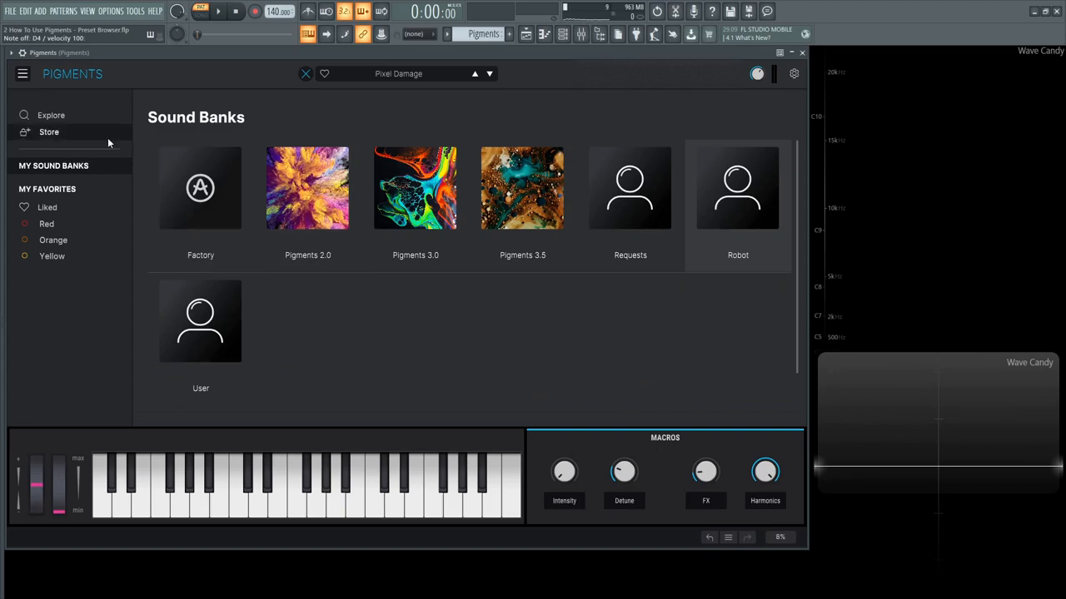
left_click(50, 115)
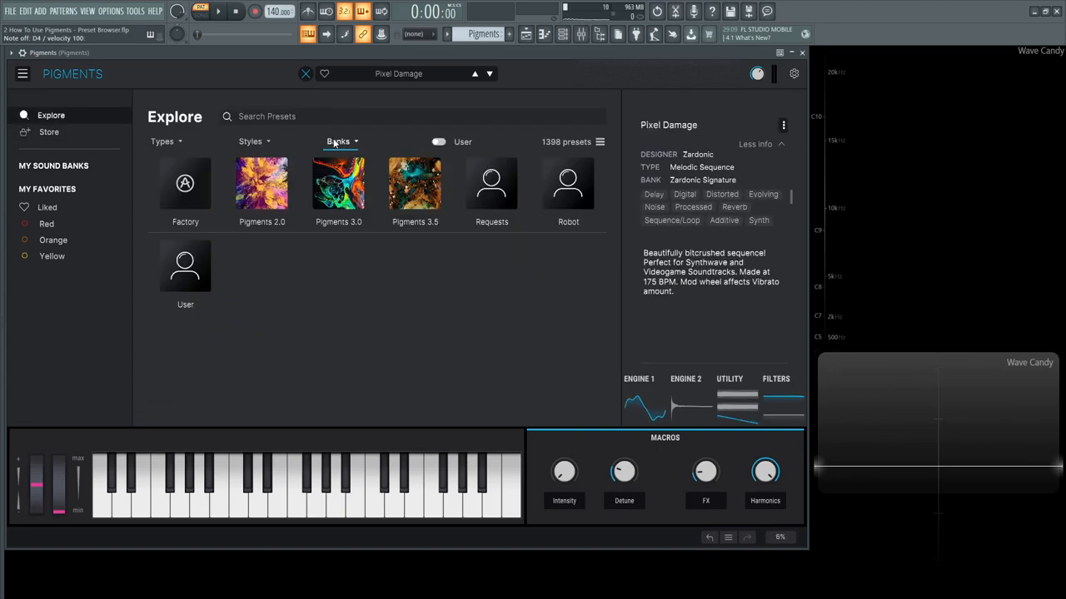
left_click(336, 142)
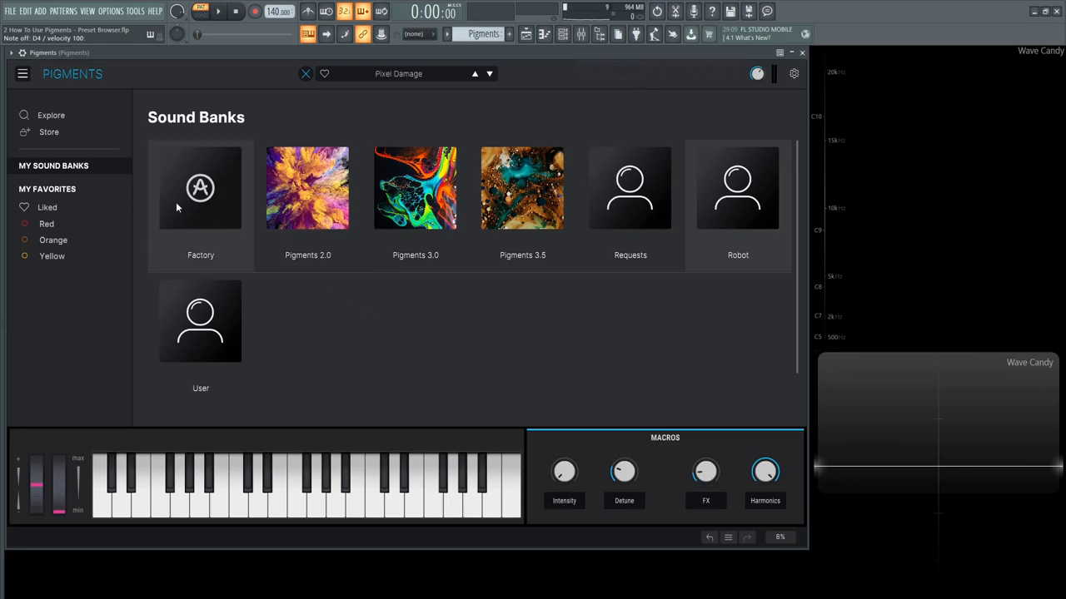
Step: Check the Liked presets, then the empty Yellow, Orange and Red favourite lists
left_click(46, 207)
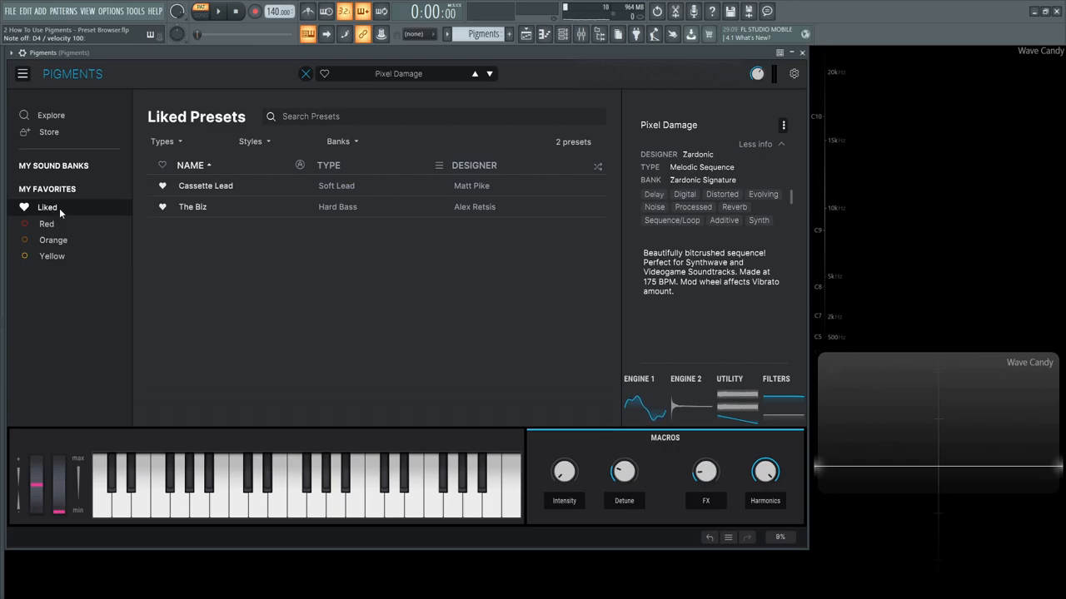
mouse_move(249, 251)
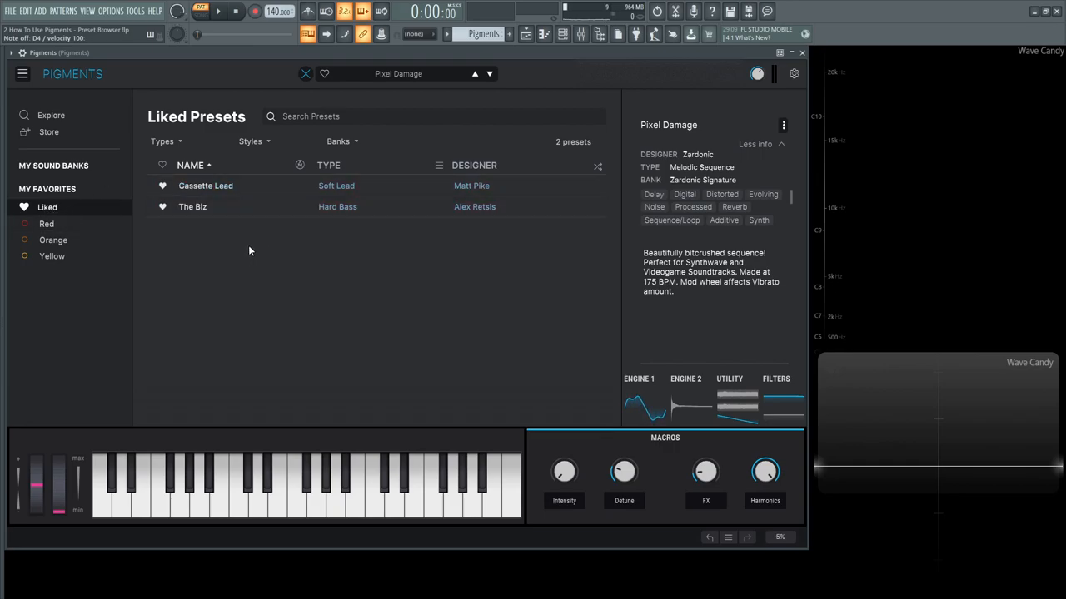
left_click(193, 206)
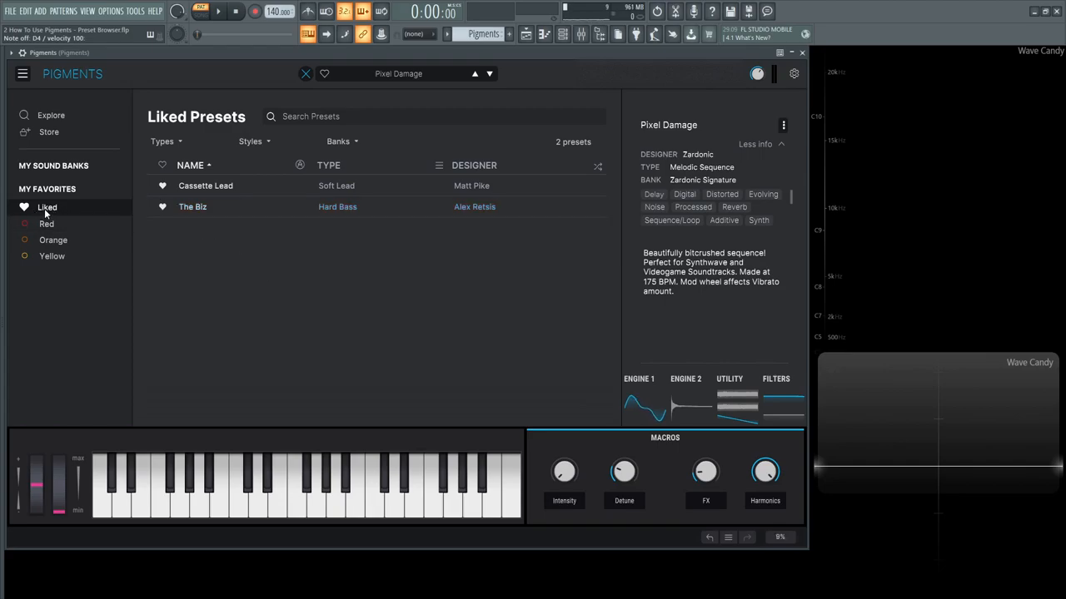
left_click(52, 256)
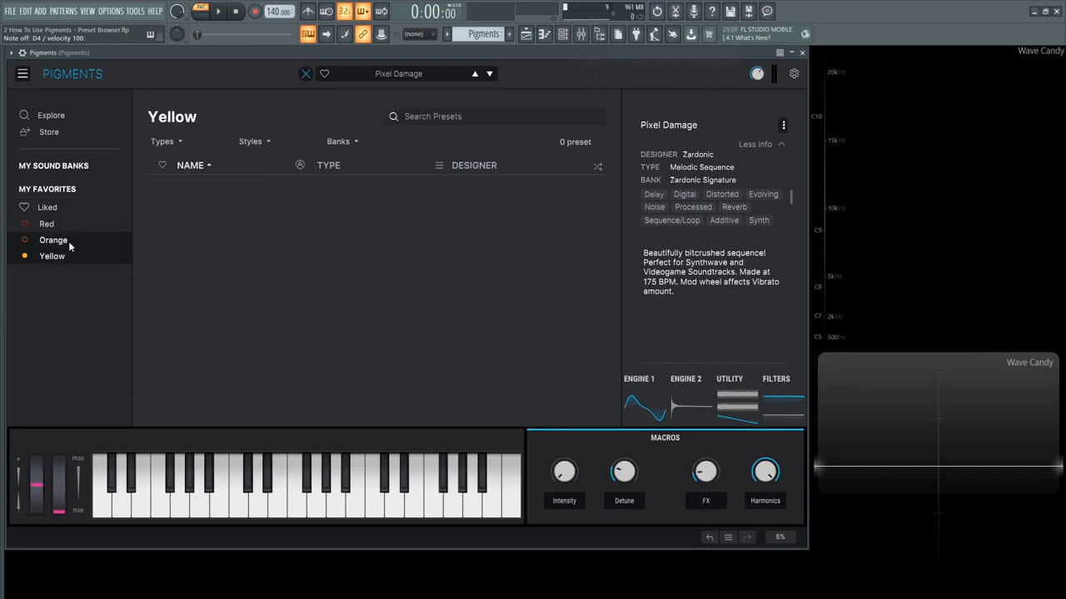
left_click(53, 240)
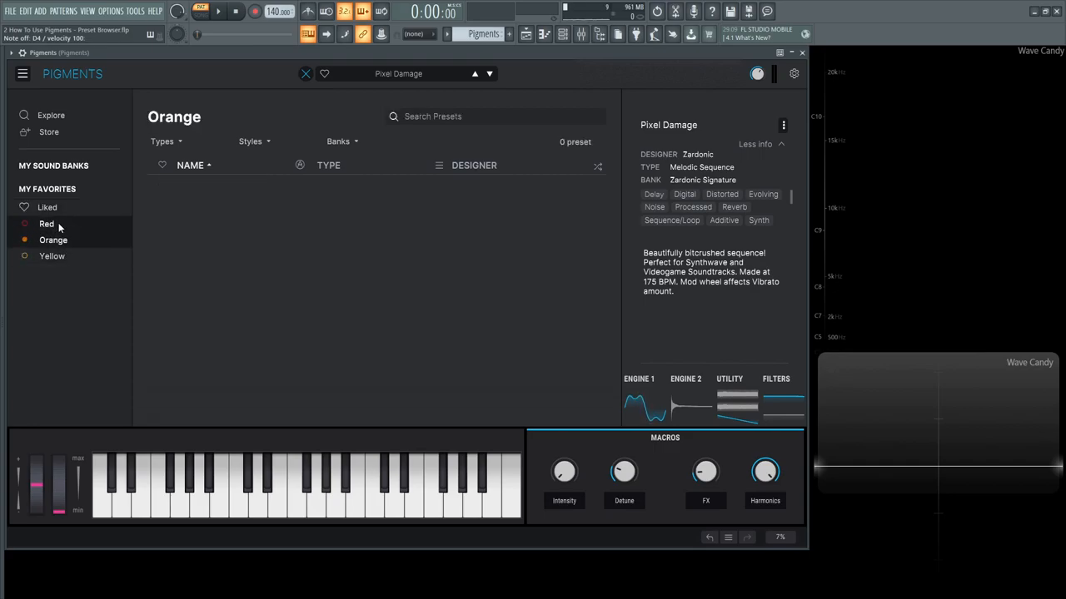
left_click(47, 224)
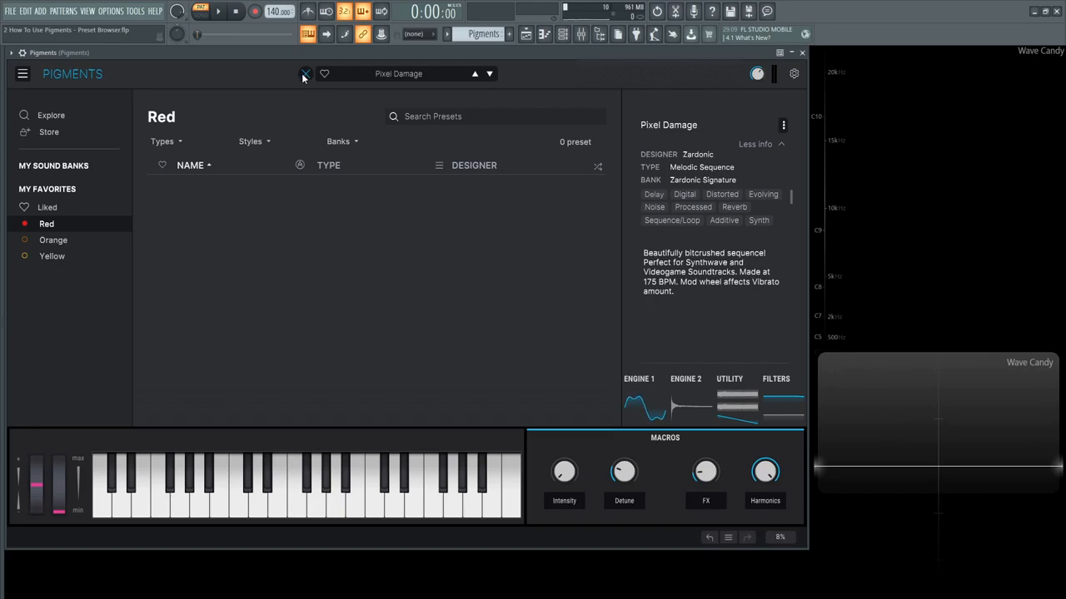
Step: Close the preset browser and start a new preset from the Default sound
left_click(302, 73)
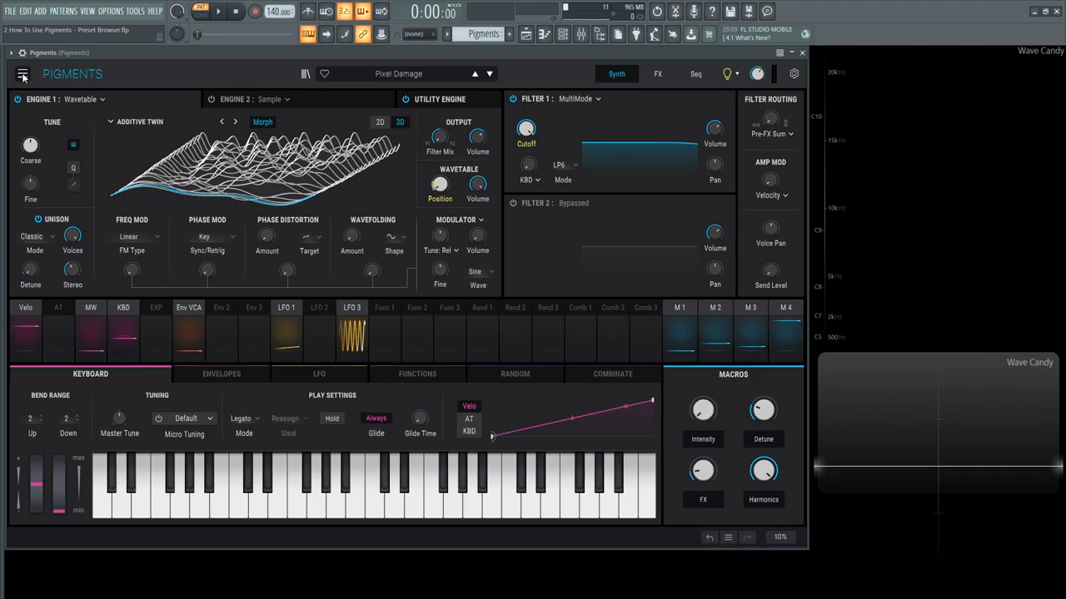
left_click(25, 74)
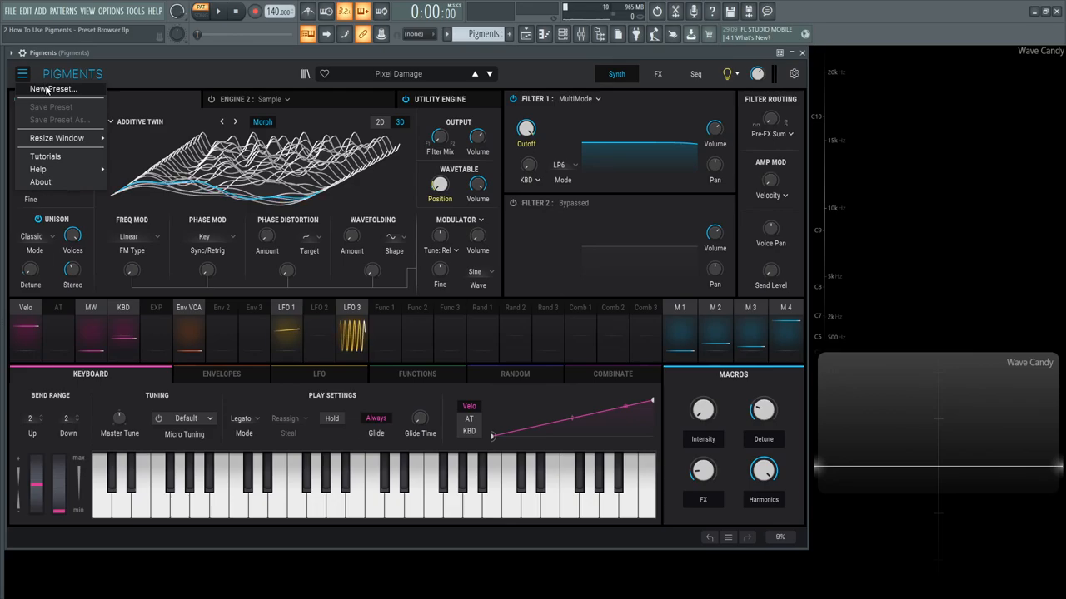
left_click(52, 90)
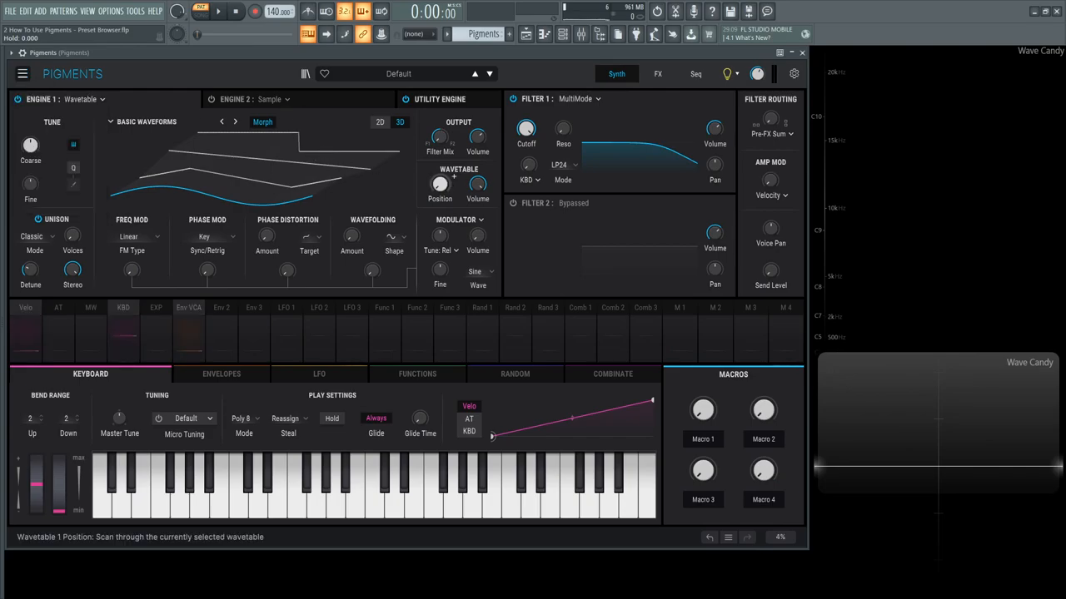
Step: Reopen the main menu showing the new, save, import and export preset options
left_click(22, 75)
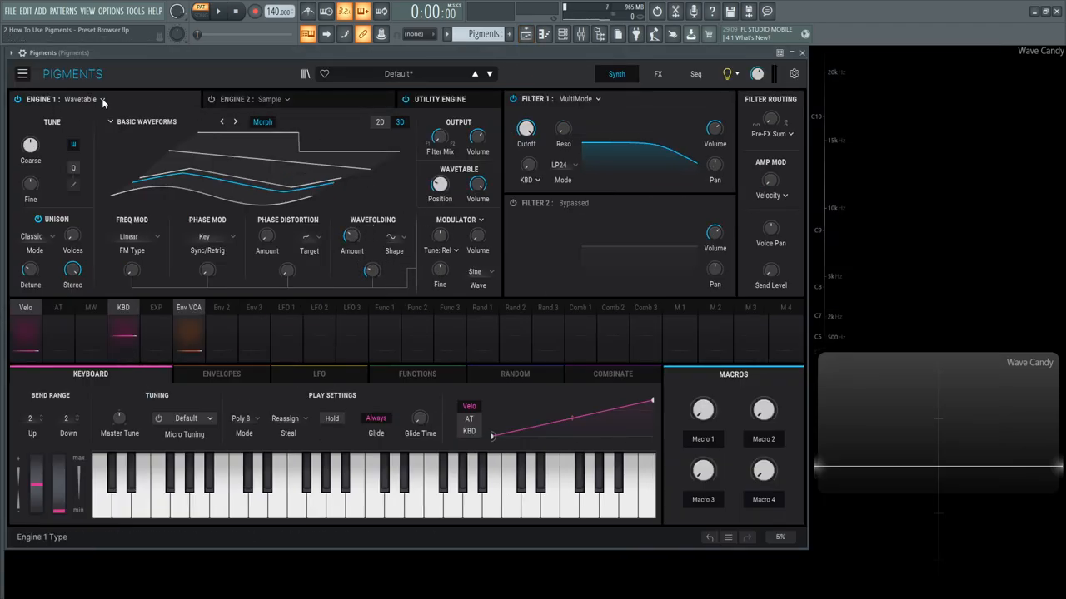
left_click(92, 100)
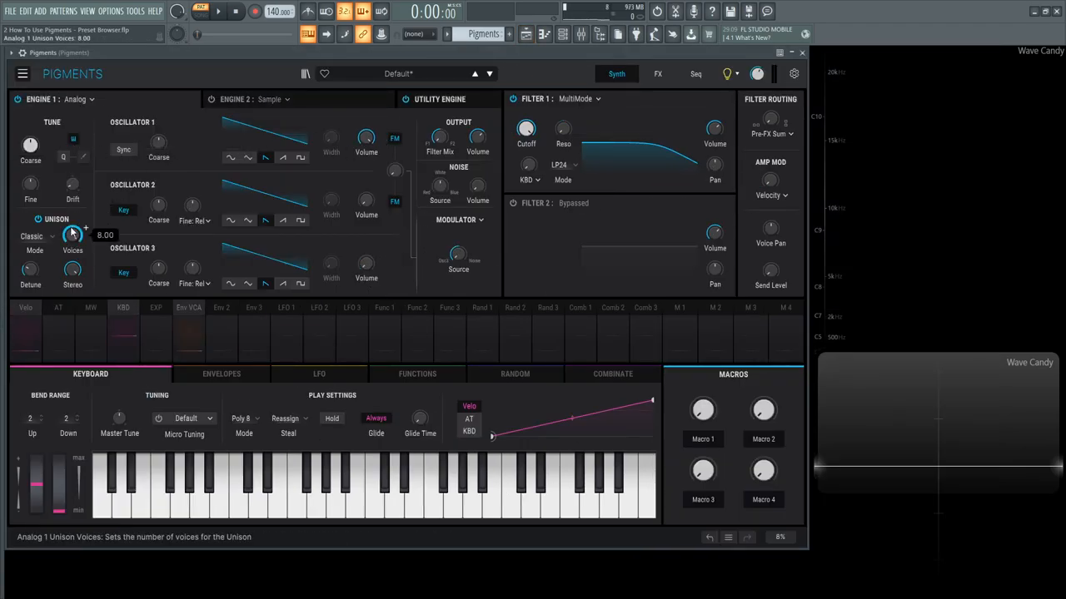
left_click(23, 74)
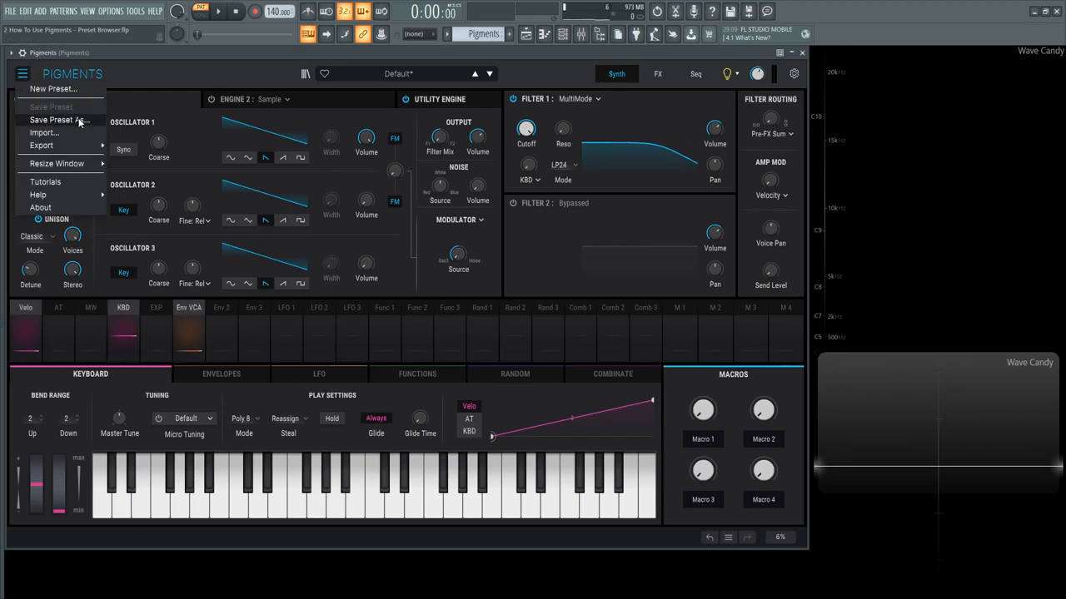
left_click(59, 119)
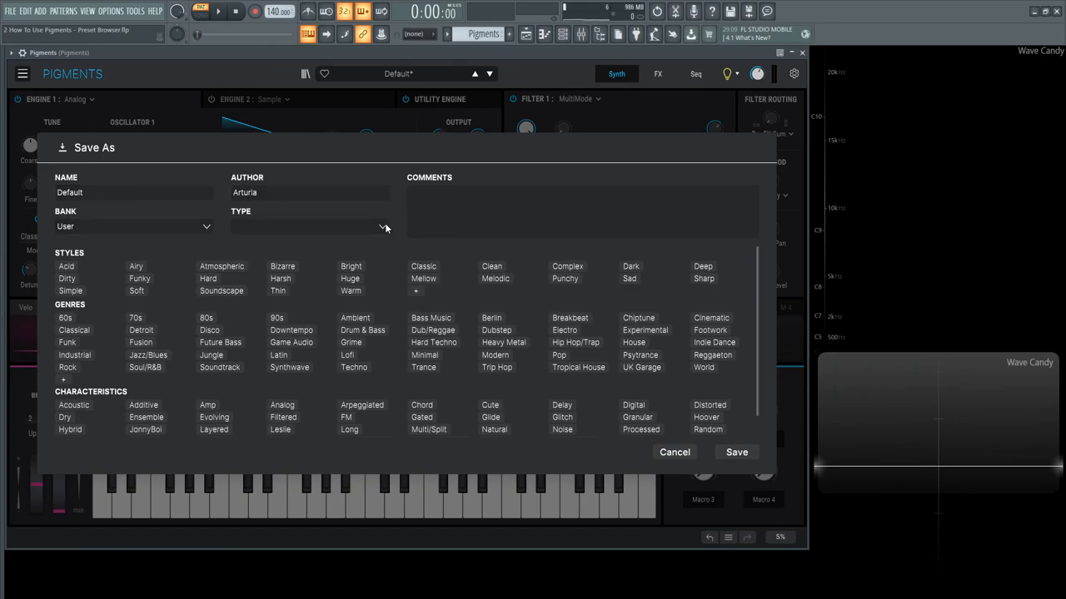
left_click(381, 227)
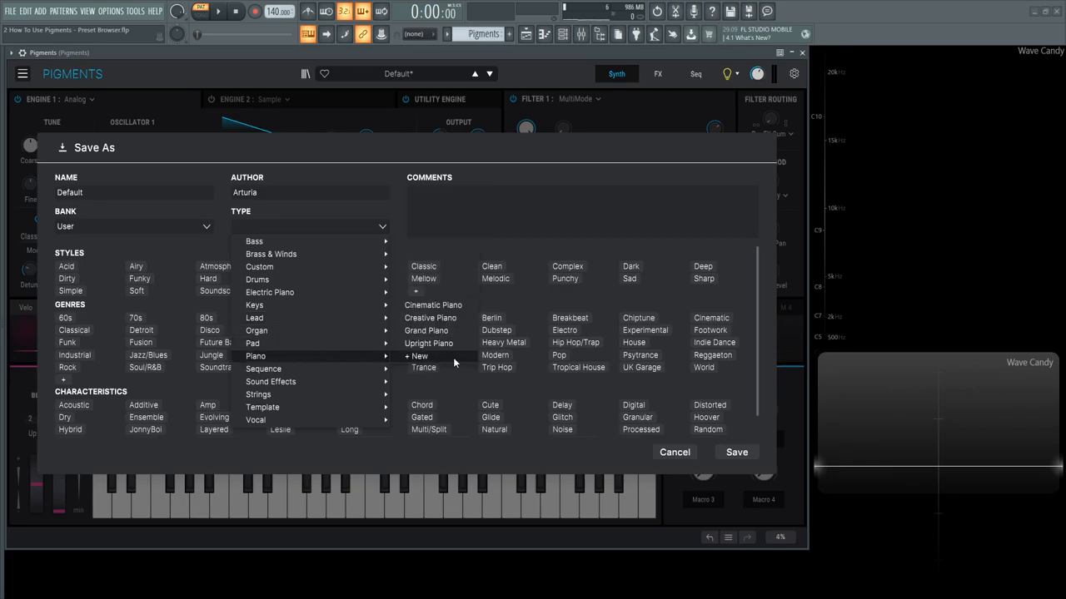
left_click(293, 149)
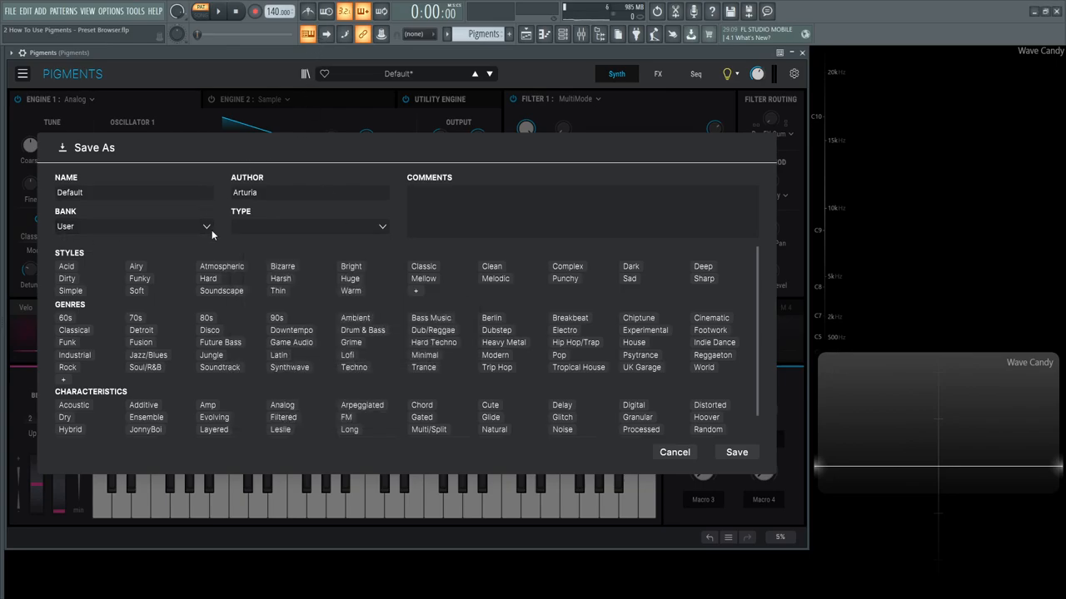
left_click(133, 226)
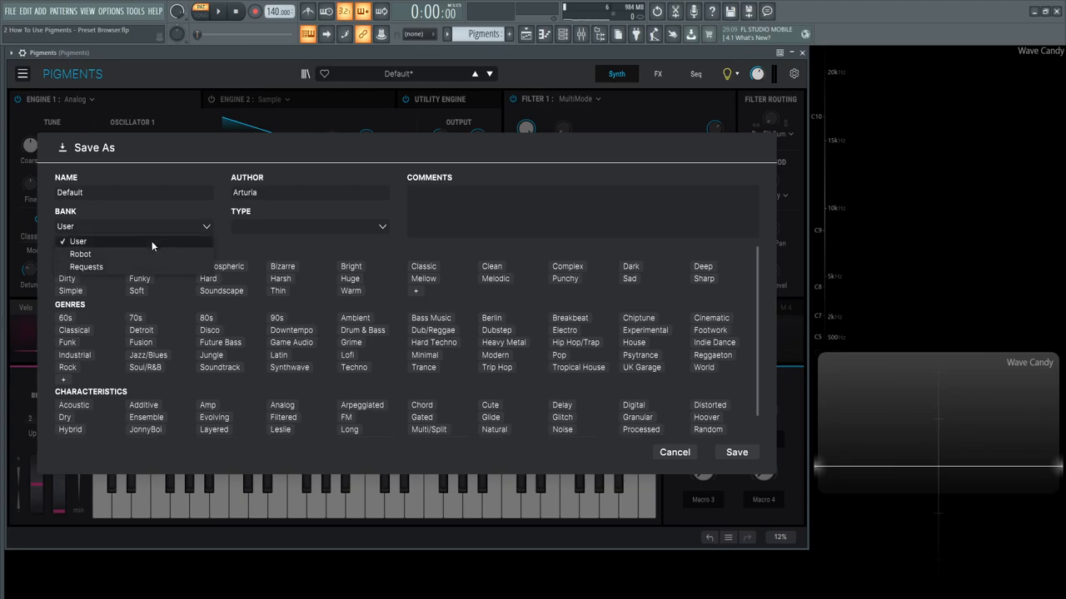
left_click(78, 241)
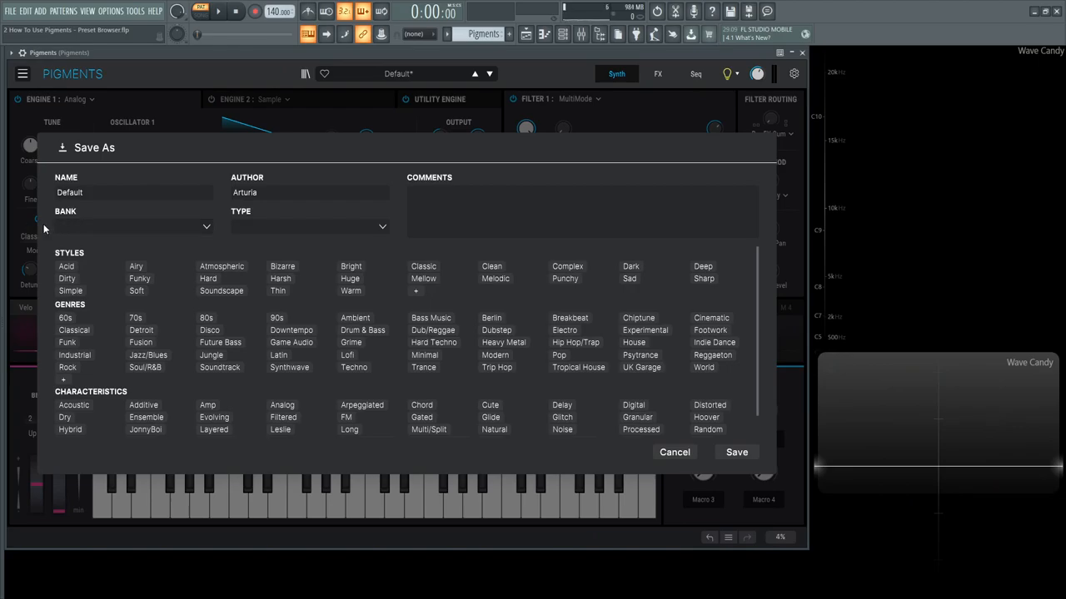
left_click(124, 227)
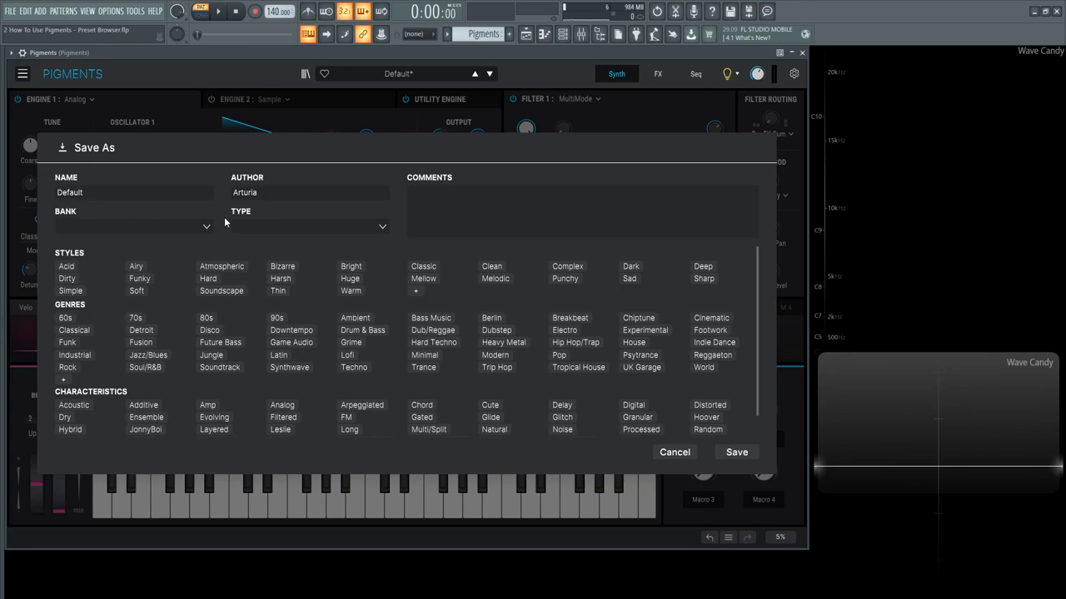
left_click(124, 227)
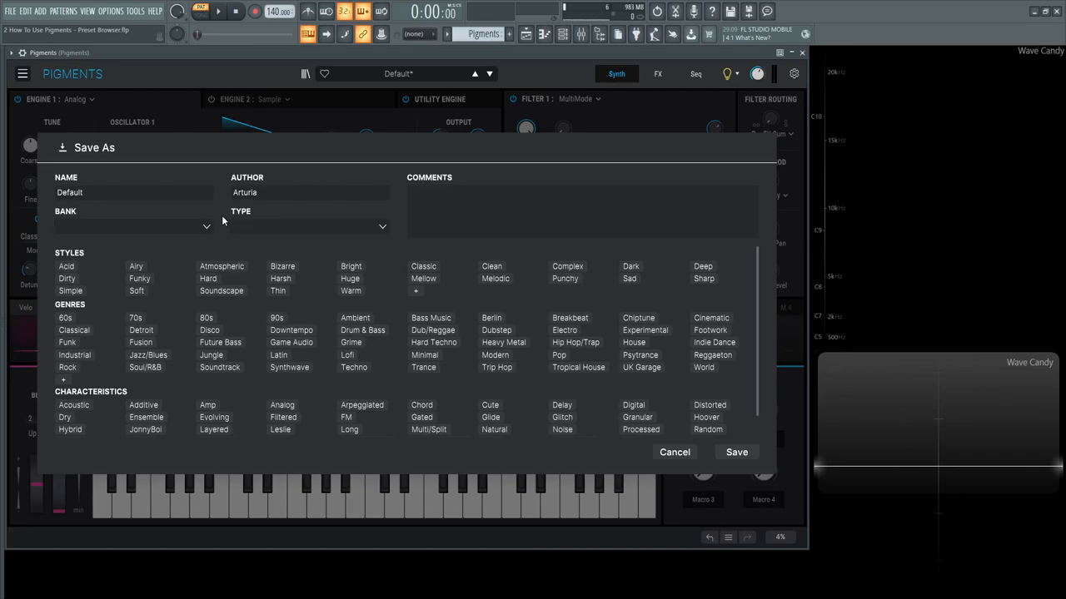
mouse_move(674, 452)
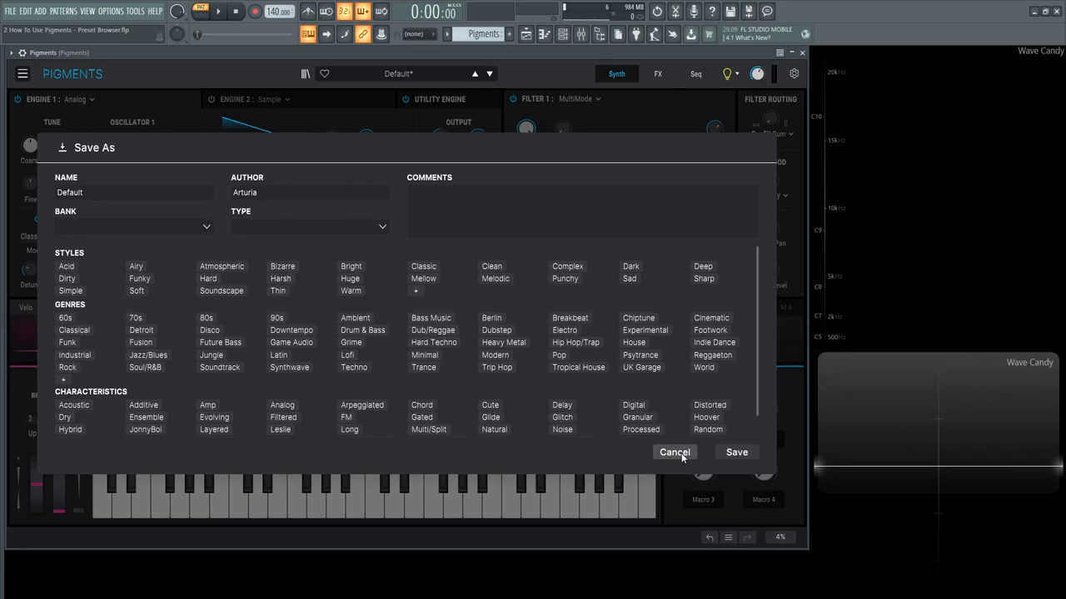
left_click(673, 452)
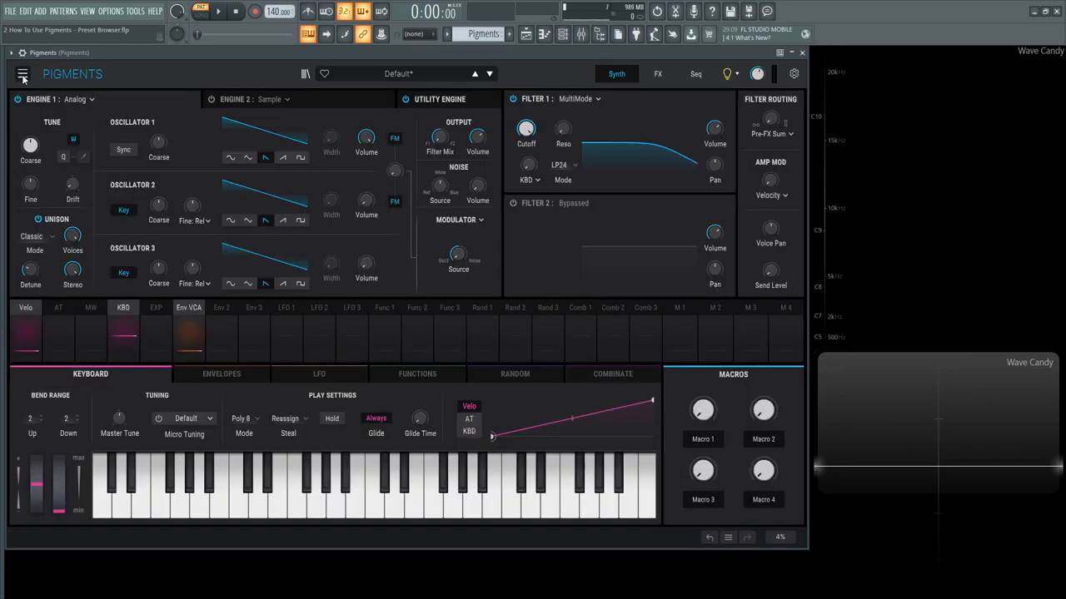
left_click(22, 74)
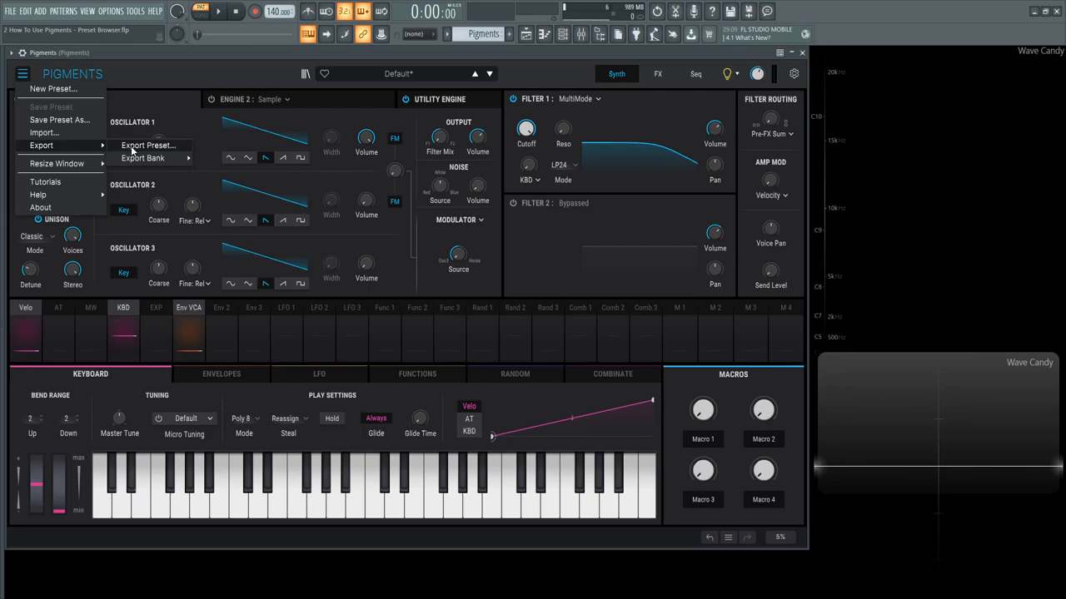
left_click(148, 158)
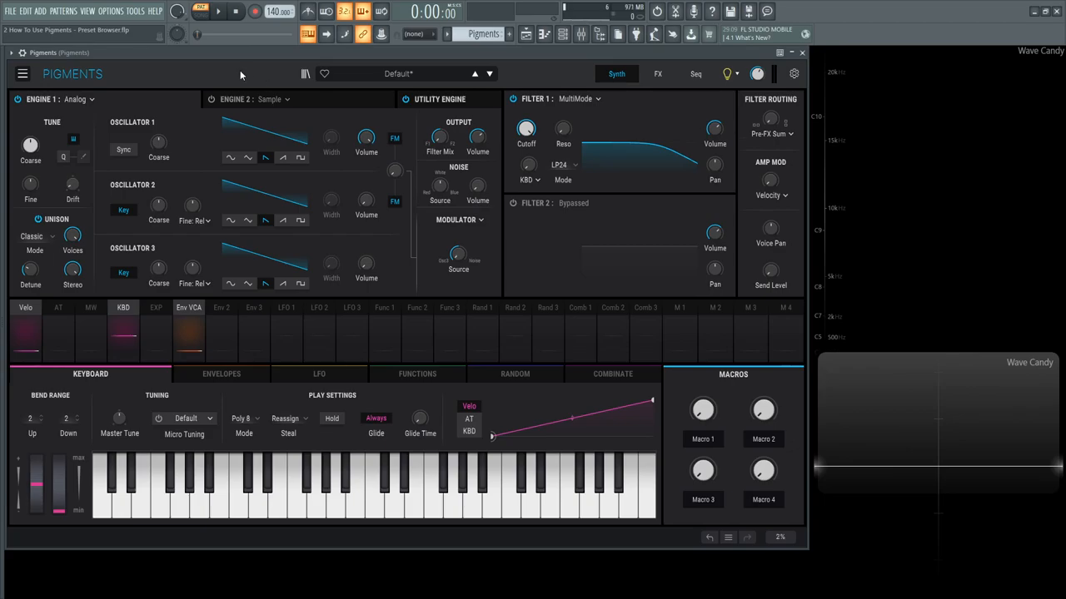
left_click(20, 75)
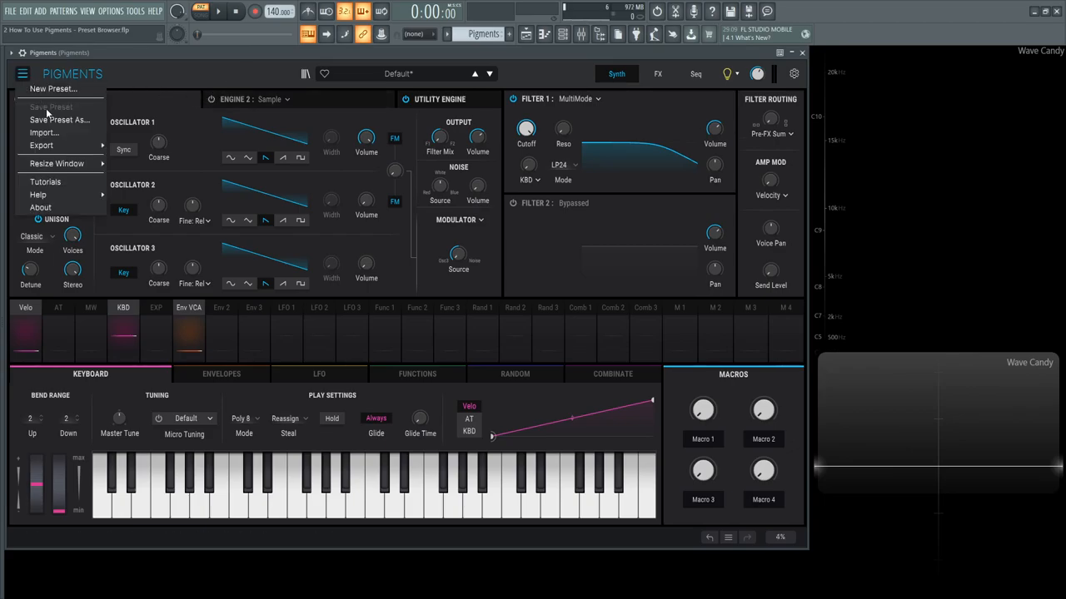
mouse_move(48, 133)
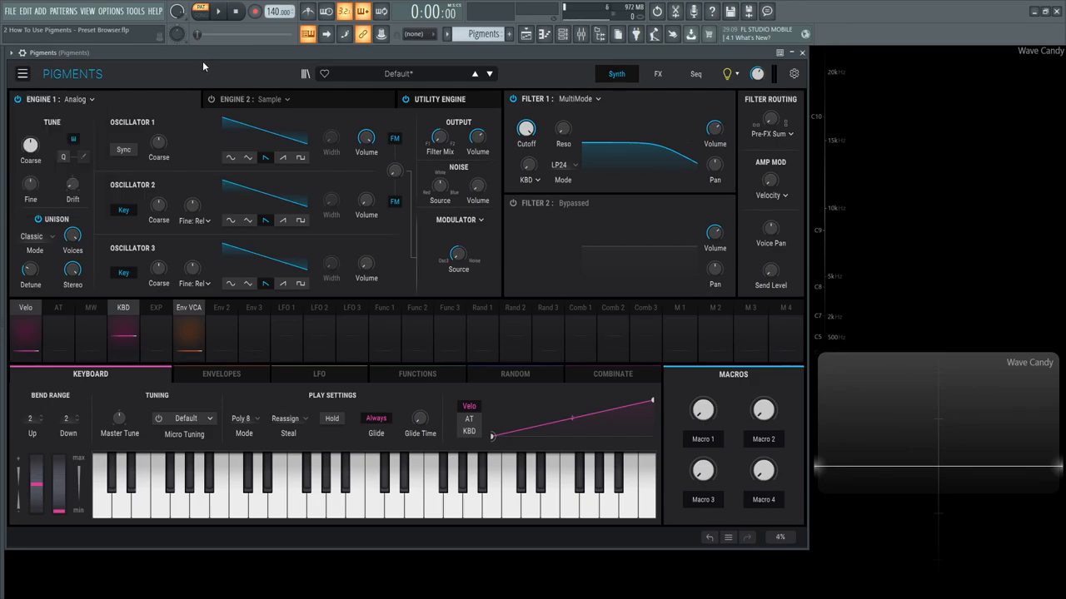
left_click(20, 76)
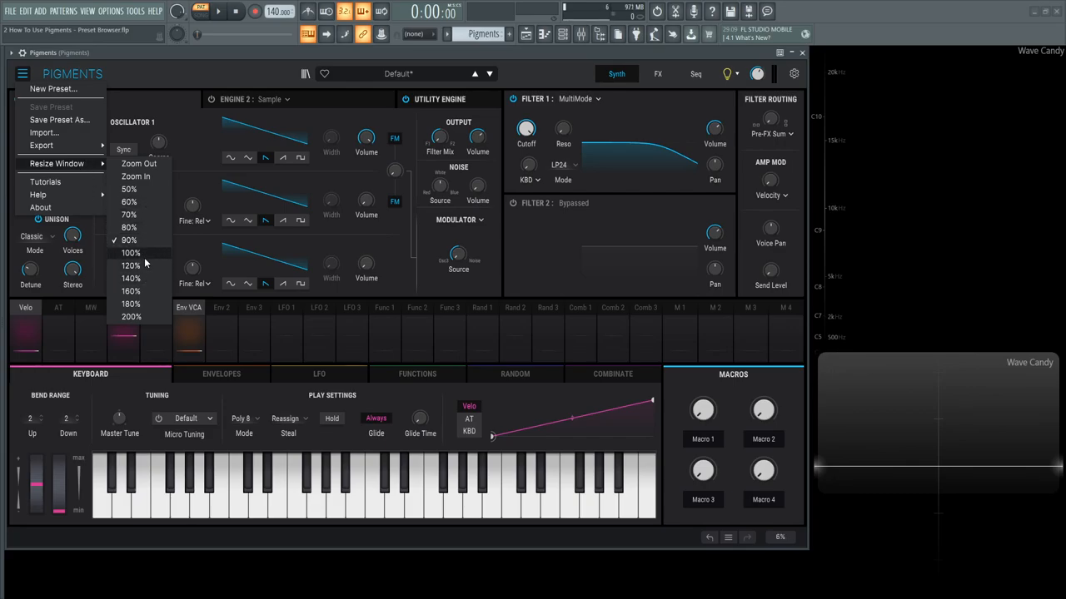
mouse_move(132, 318)
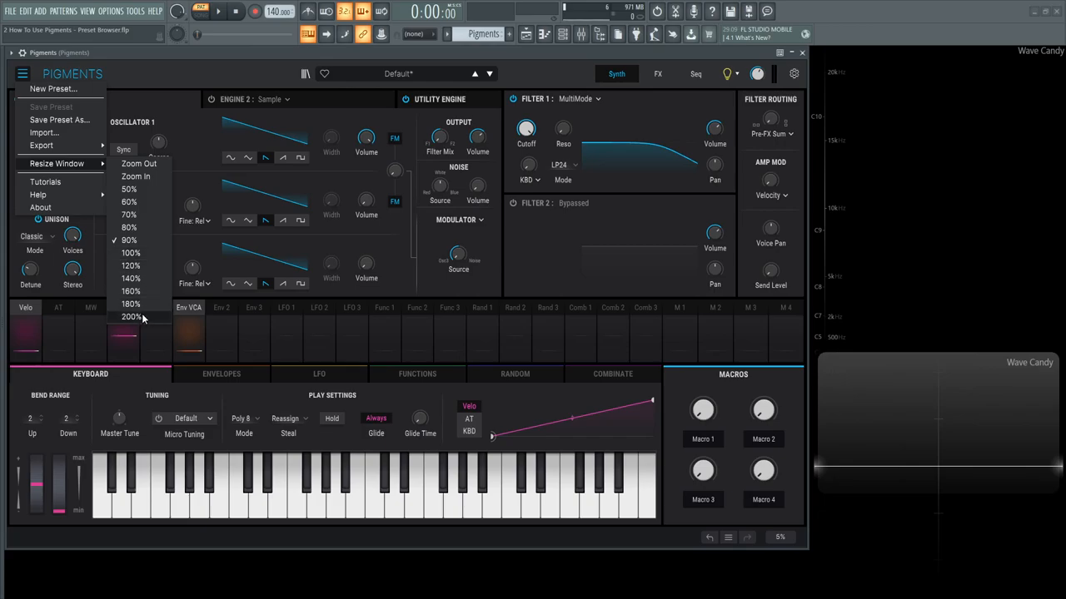
mouse_move(154, 175)
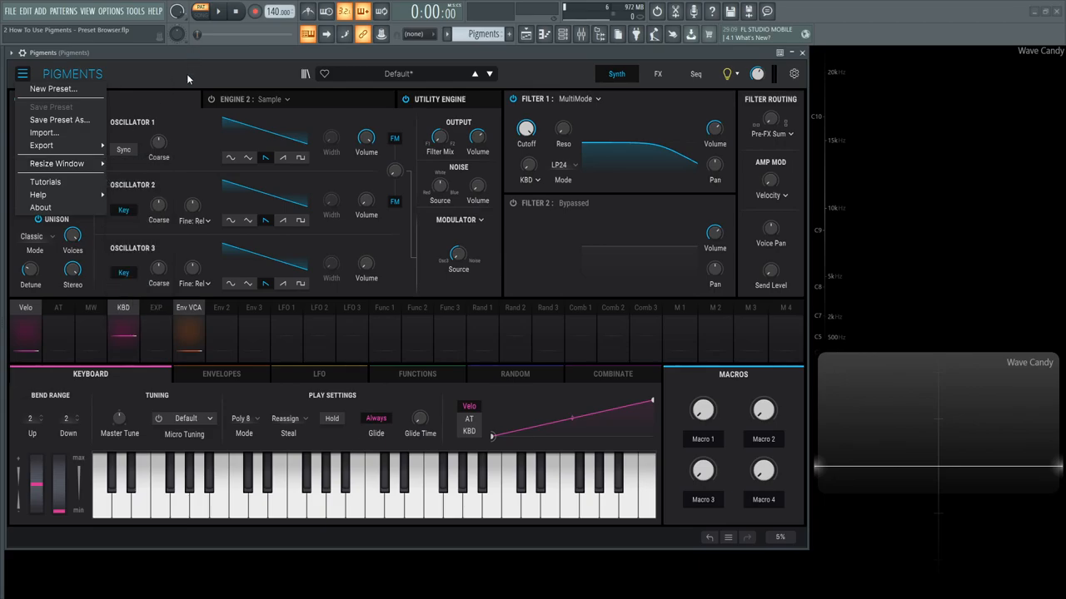
mouse_move(45, 182)
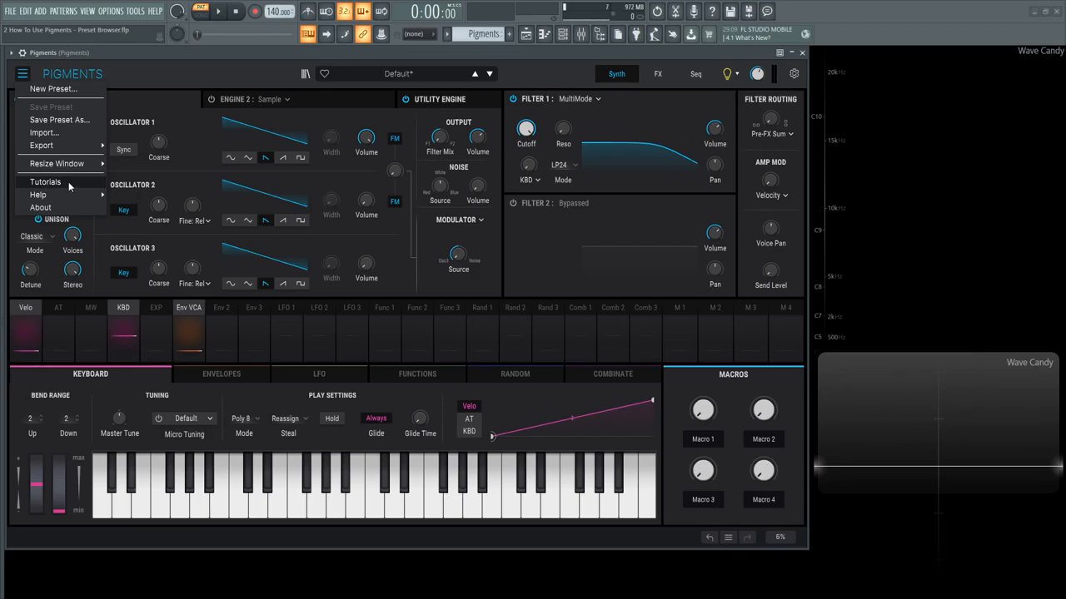
left_click(44, 182)
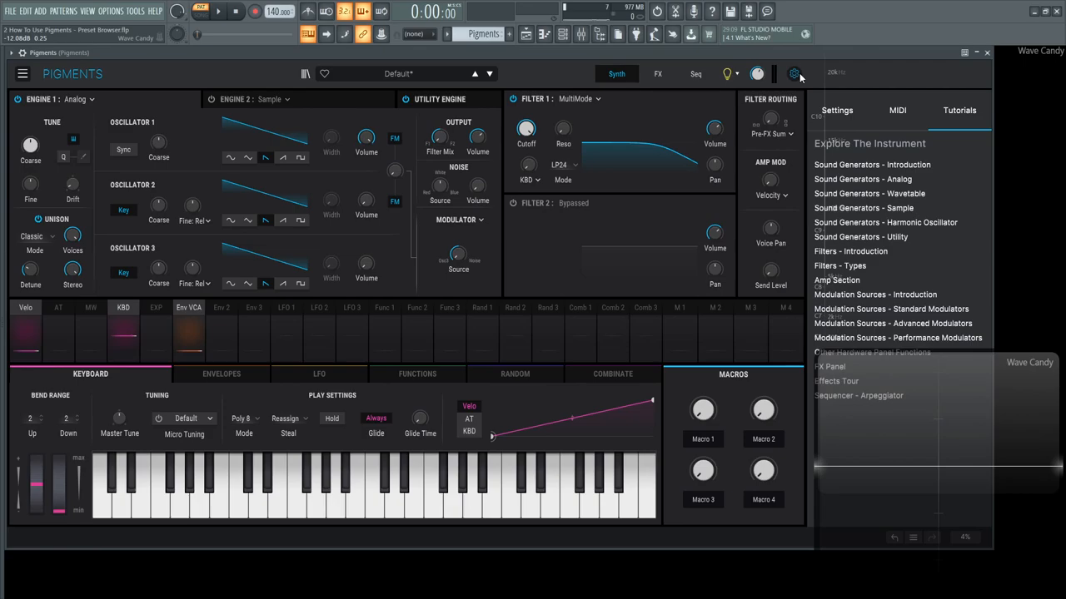
left_click(799, 76)
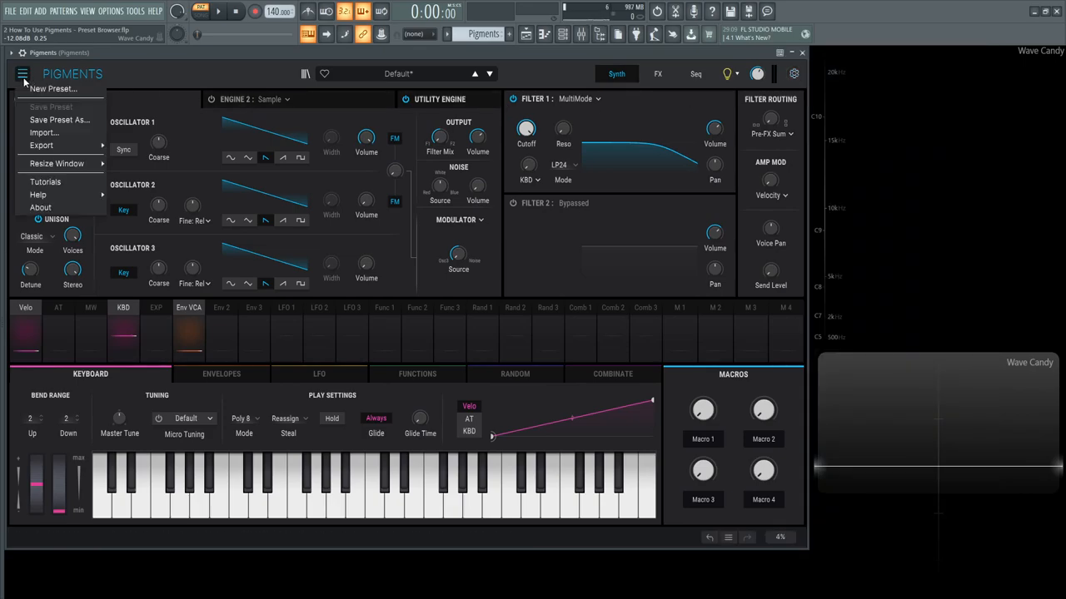
mouse_move(39, 194)
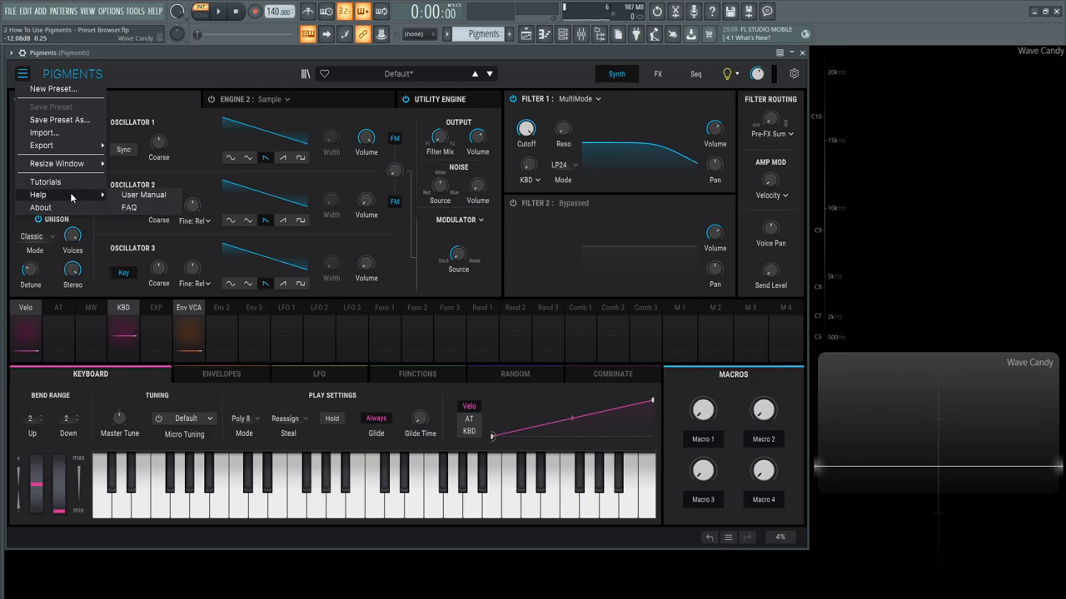
mouse_move(170, 195)
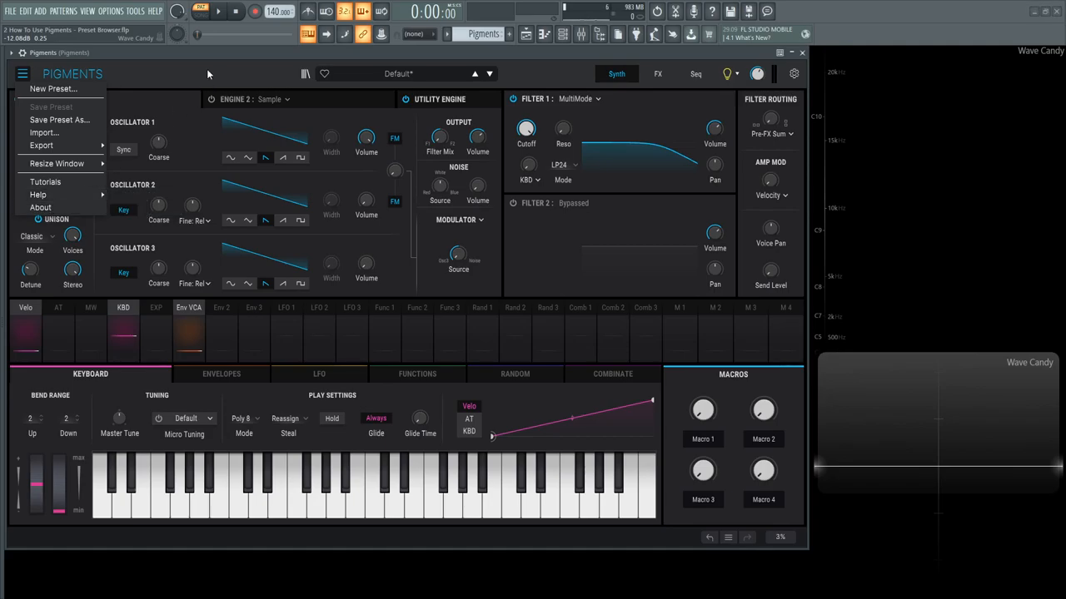
left_click(21, 74)
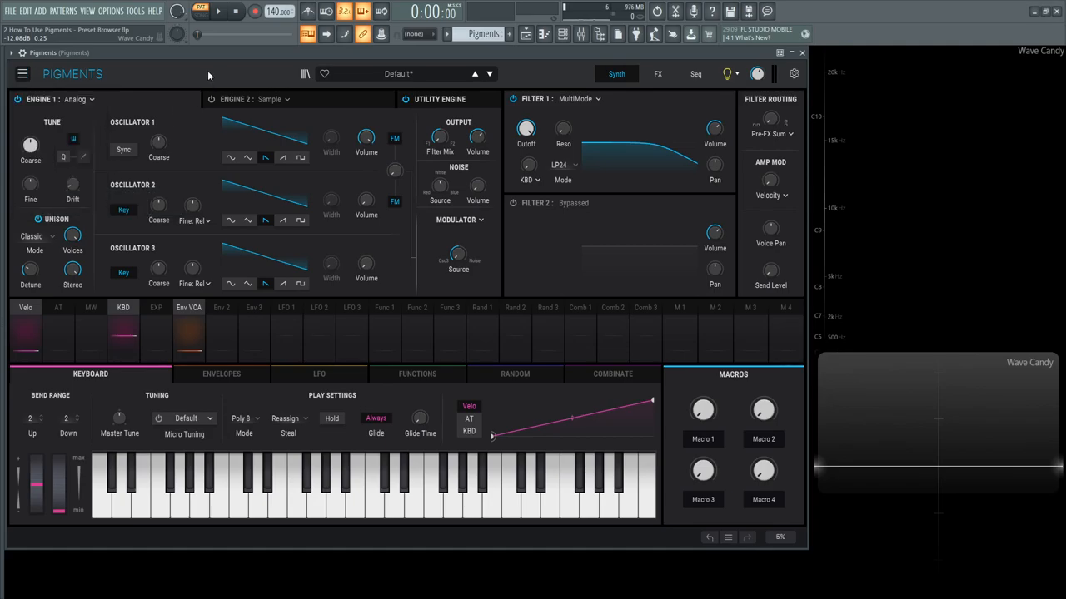